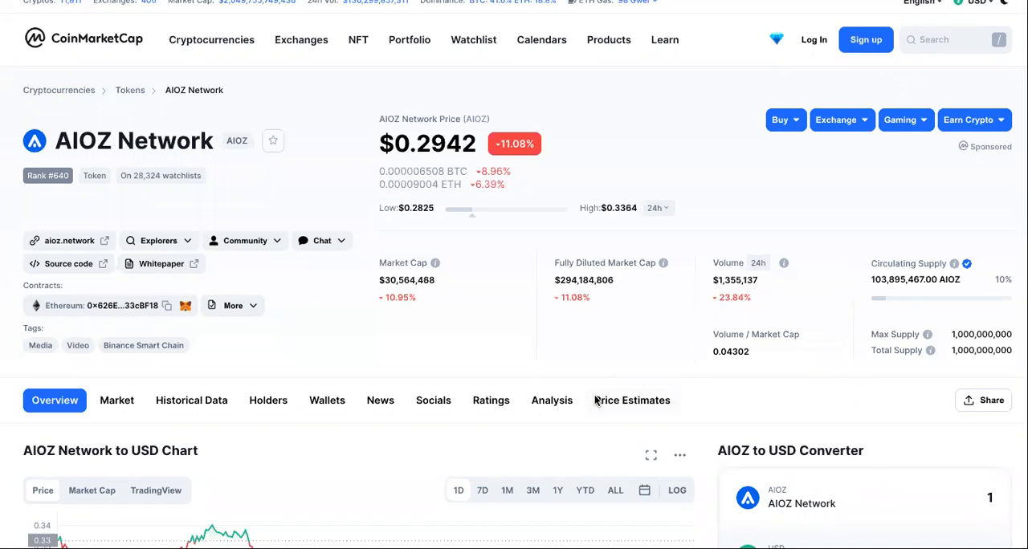
# - Scroll the AIOZ Network token page down past the price chart to the AIOZ Price Live Data section
pyautogui.scroll(-3)
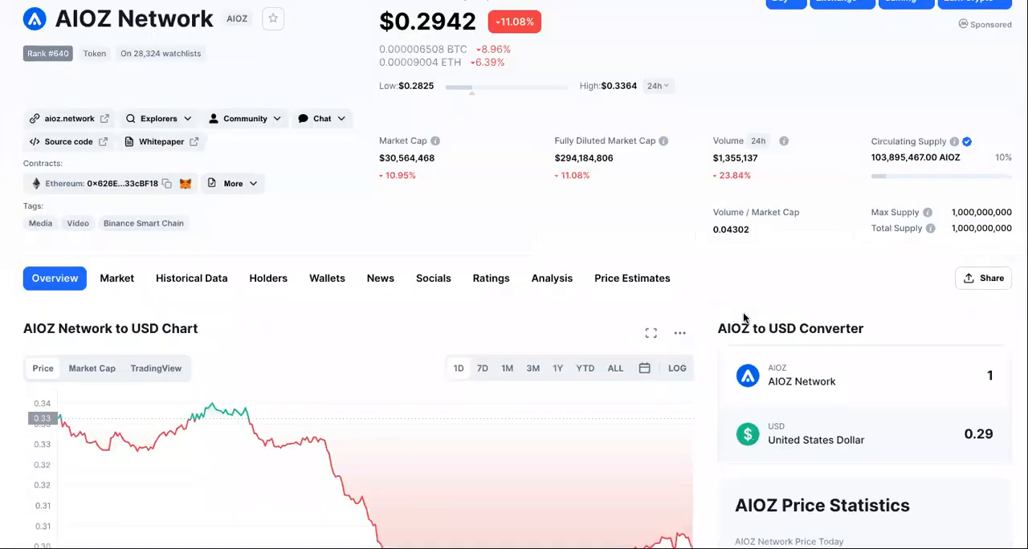
pyautogui.scroll(3)
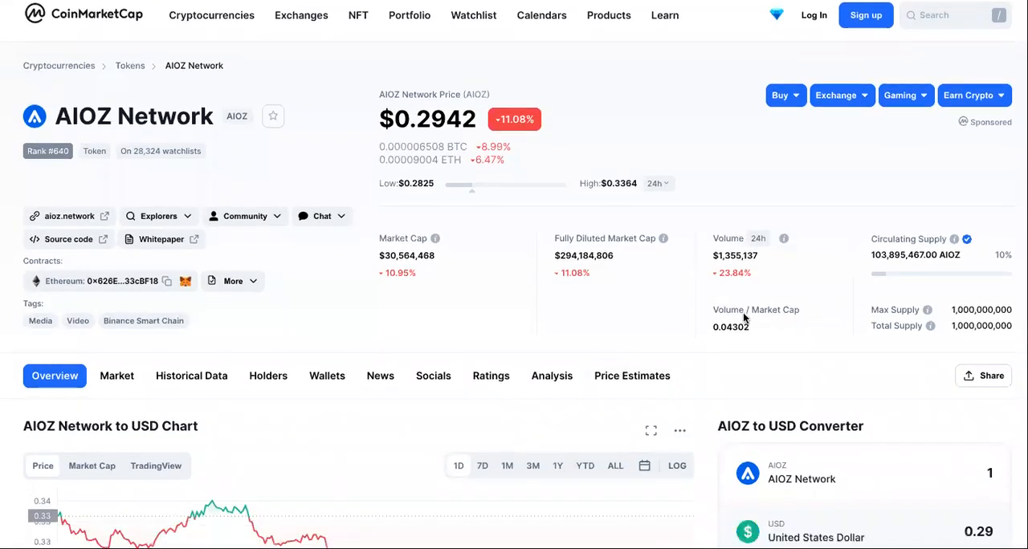
pyautogui.scroll(-3)
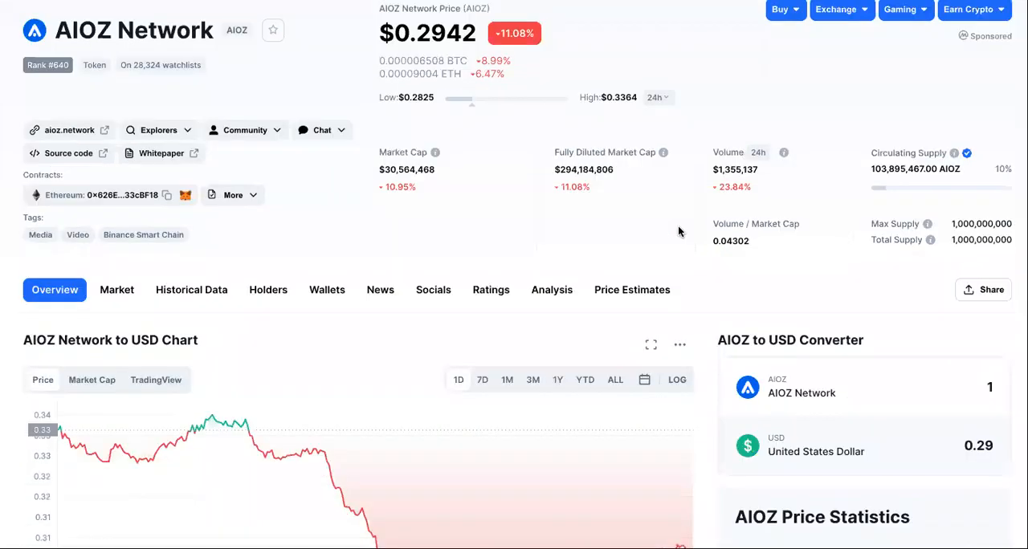
pyautogui.scroll(-3)
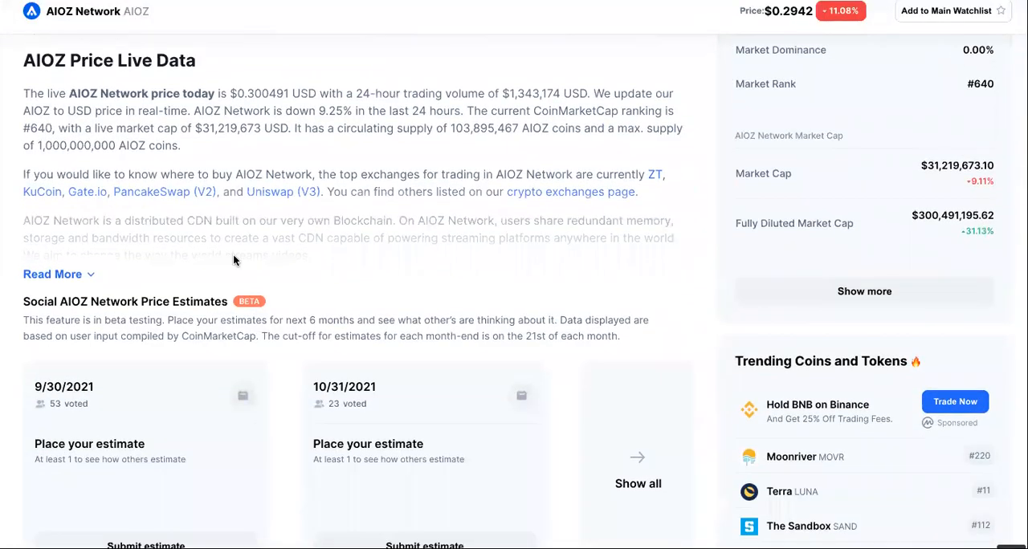
# - Expand the full AIOZ Network description via Read More and read the dCDN overview
pyautogui.click(52, 273)
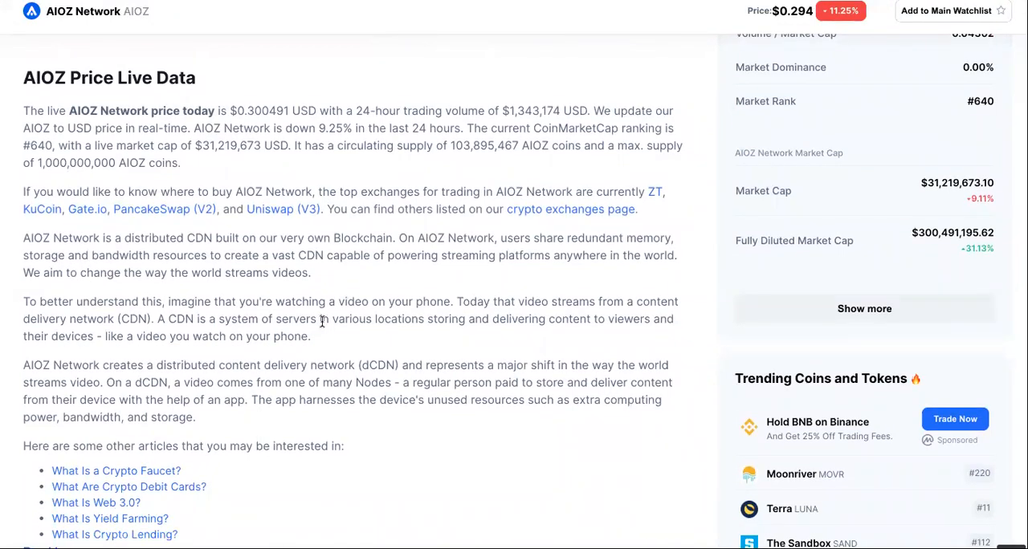
pyautogui.moveTo(480, 273)
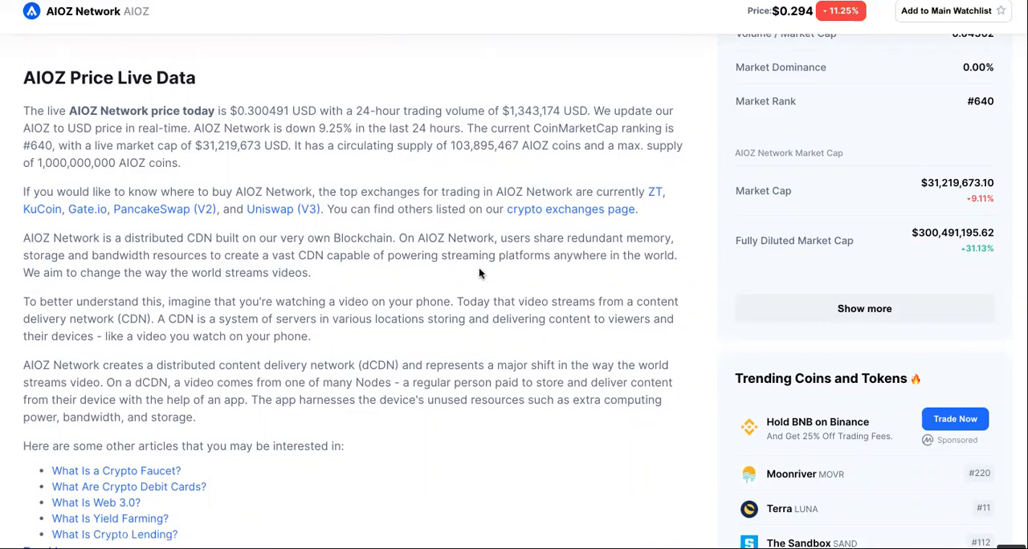
pyautogui.scroll(3)
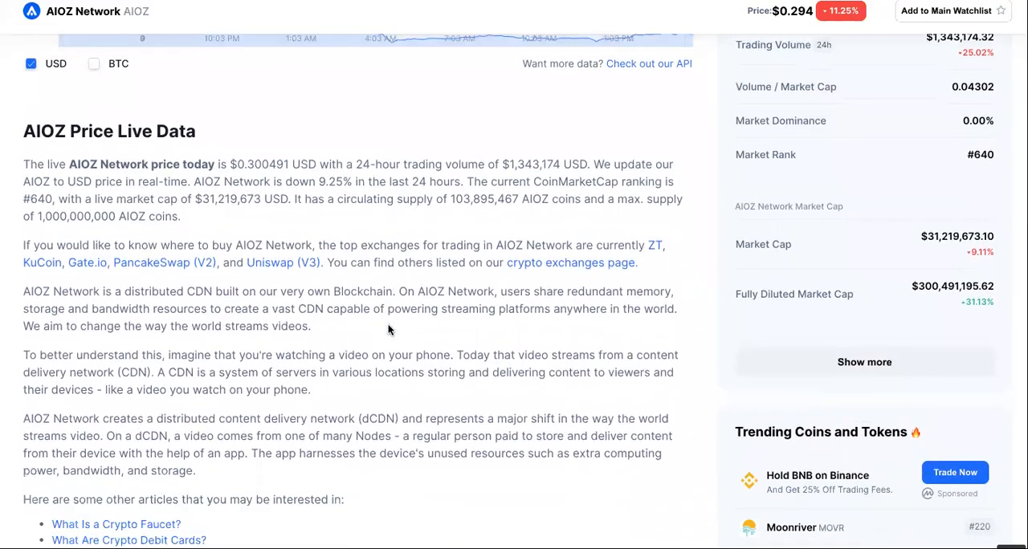
pyautogui.scroll(-3)
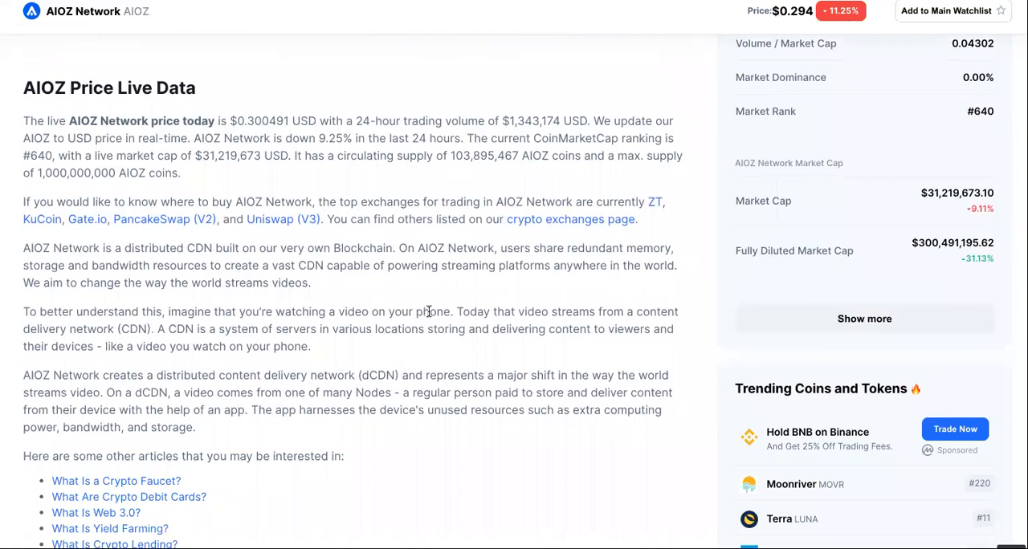
pyautogui.scroll(3)
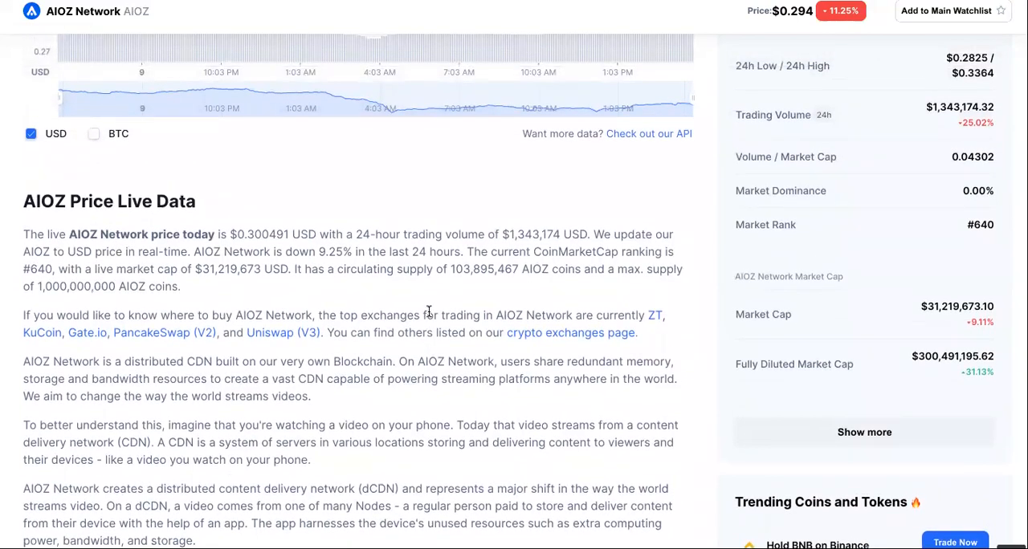
pyautogui.scroll(-3)
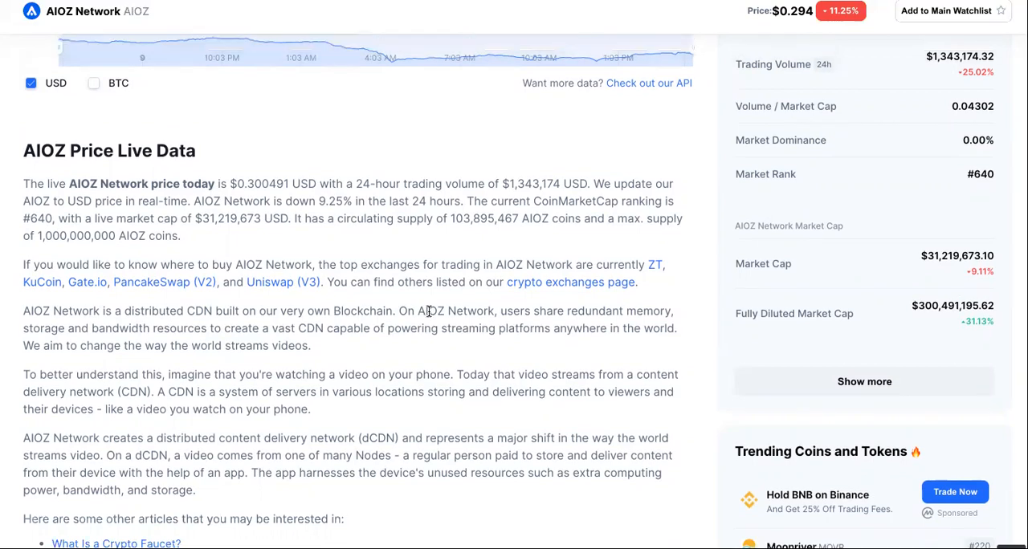
pyautogui.scroll(-3)
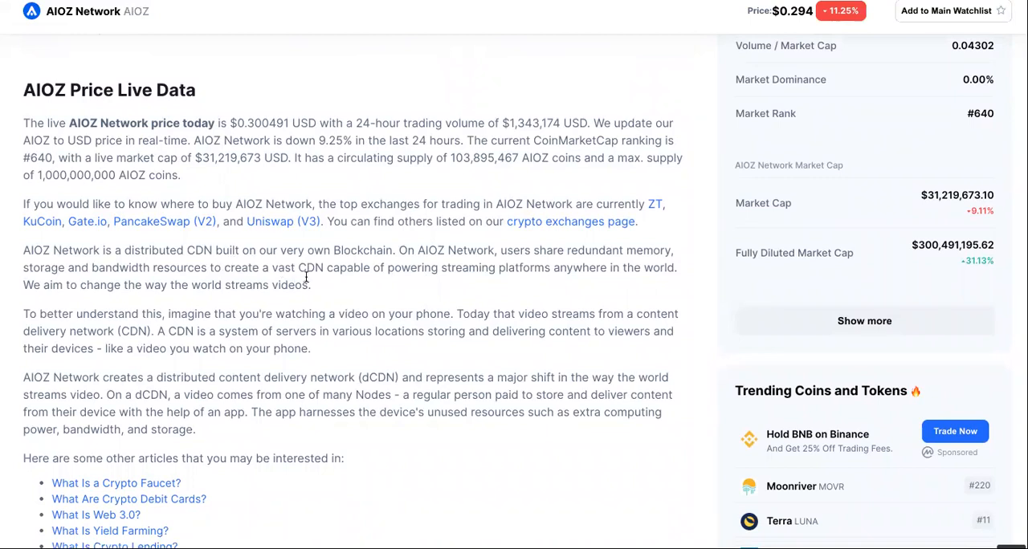
pyautogui.moveTo(463, 285)
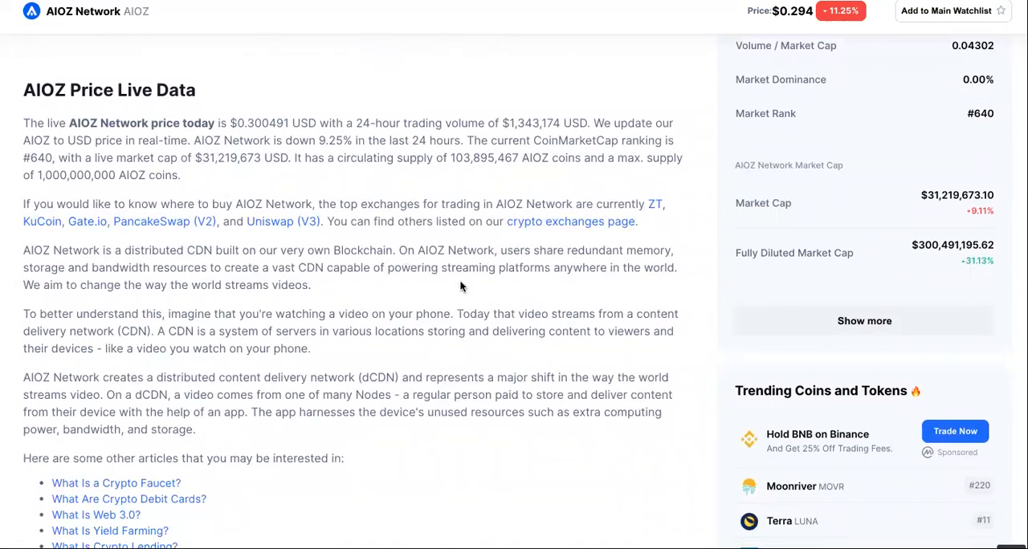
pyautogui.moveTo(667, 247)
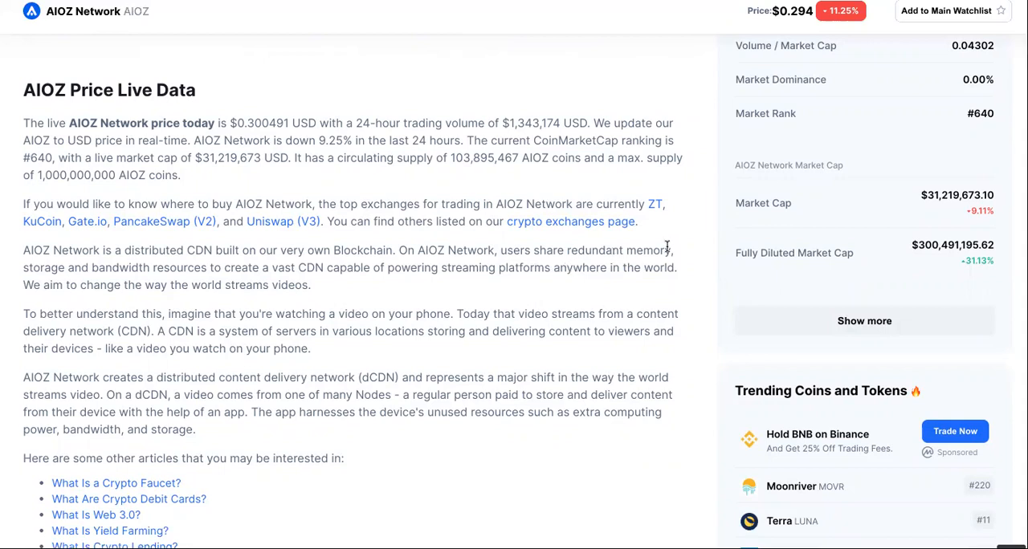
pyautogui.moveTo(54, 272)
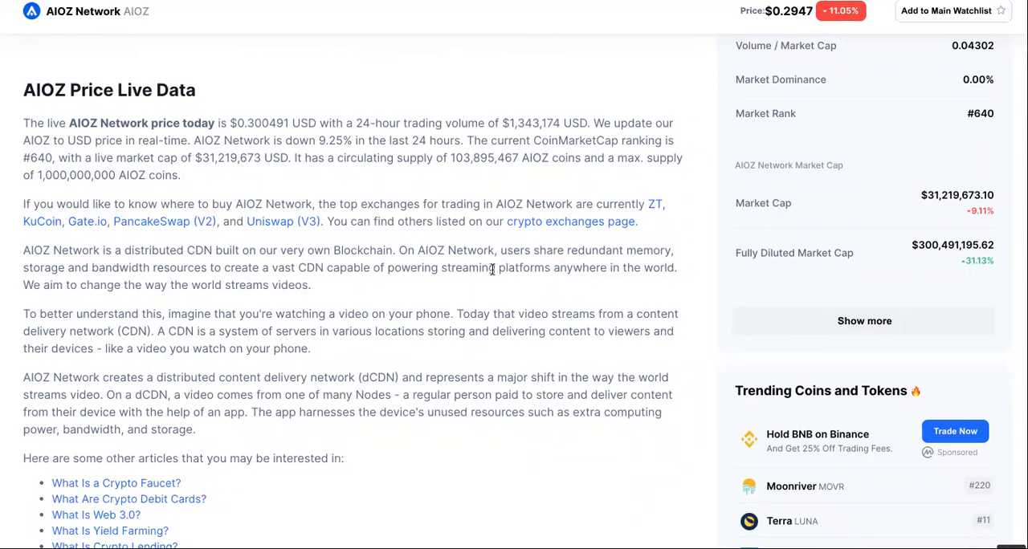
pyautogui.moveTo(449, 297)
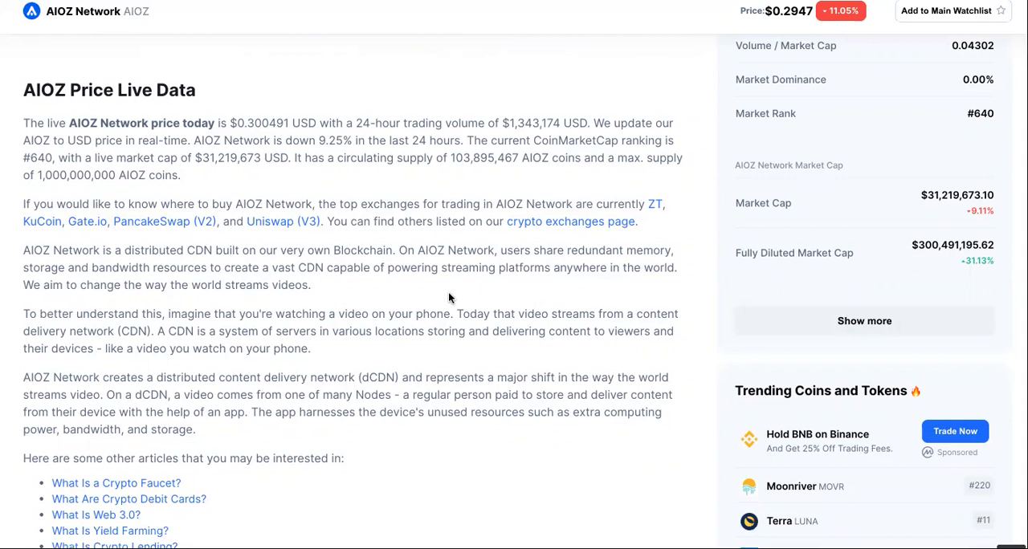
pyautogui.moveTo(254, 309)
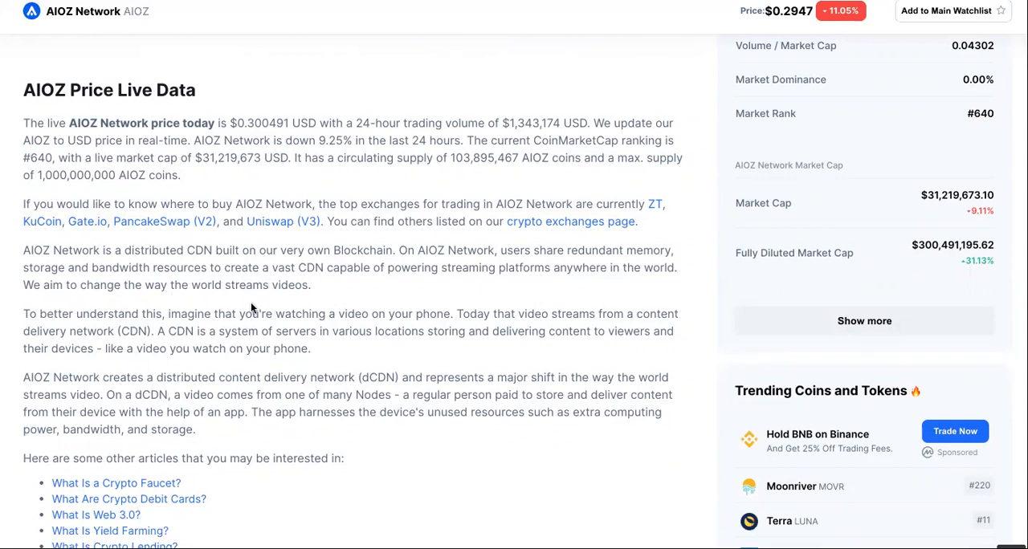
pyautogui.moveTo(304, 298)
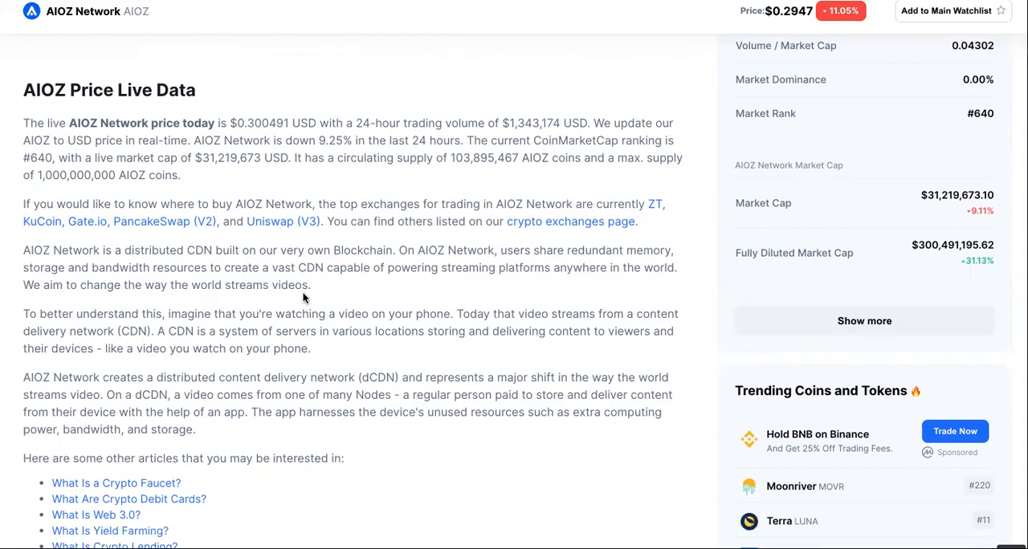
pyautogui.moveTo(322, 309)
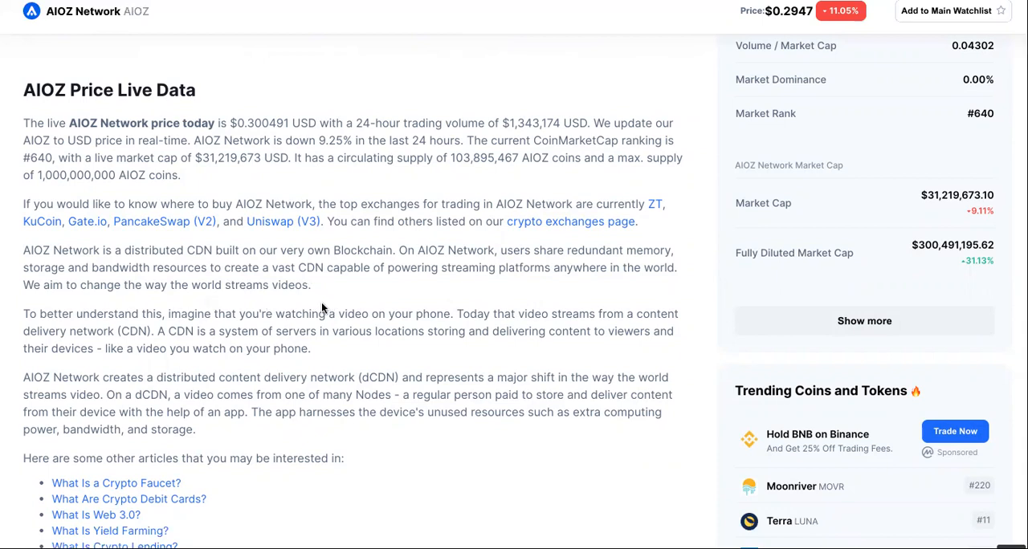
pyautogui.moveTo(425, 310)
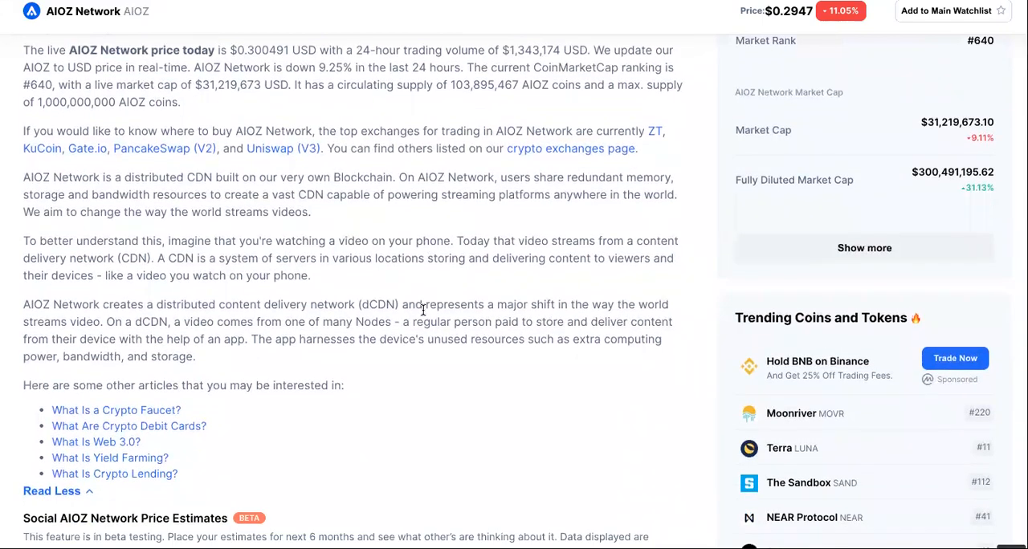
# - Continue down the expanded description to the list of related articles
pyautogui.scroll(3)
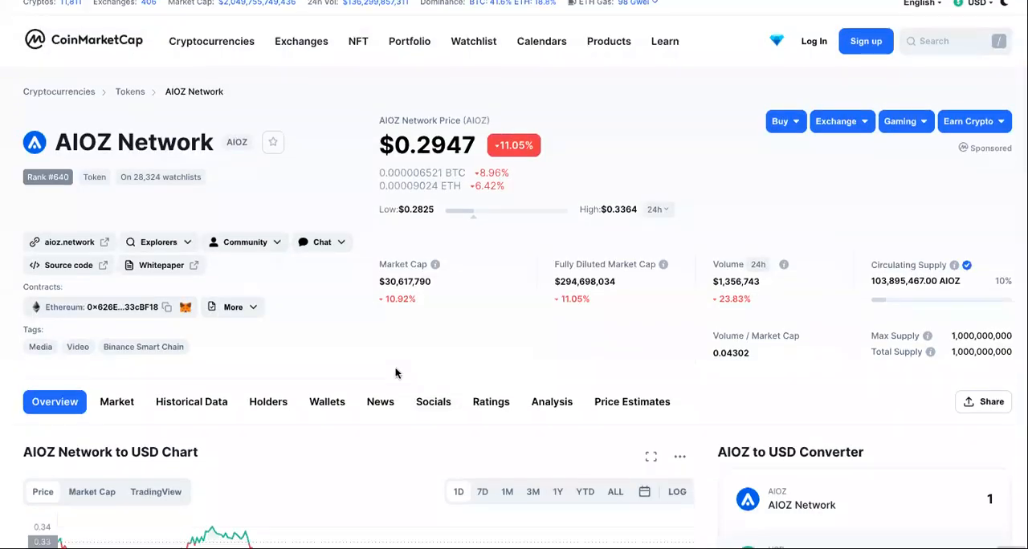
pyautogui.scroll(-3)
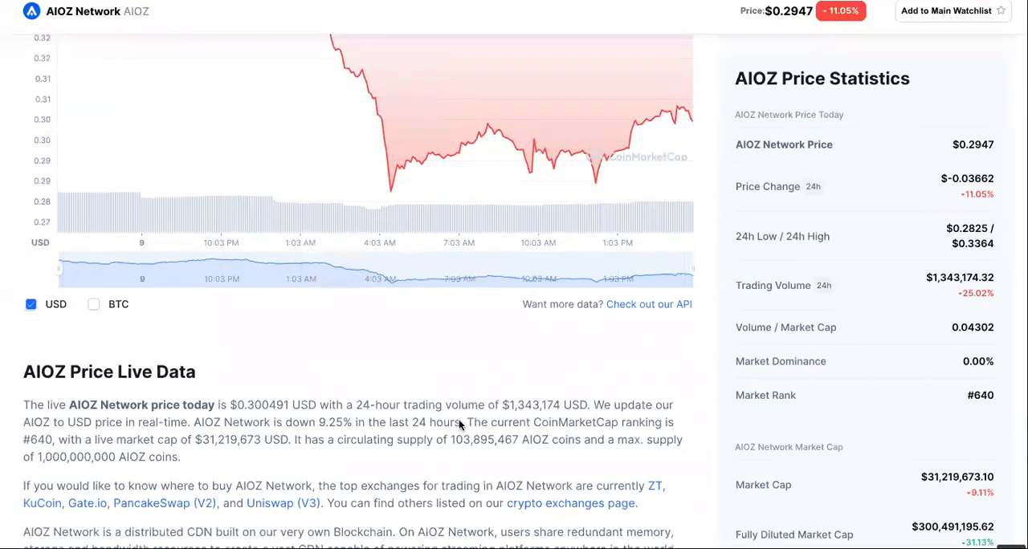
pyautogui.scroll(-3)
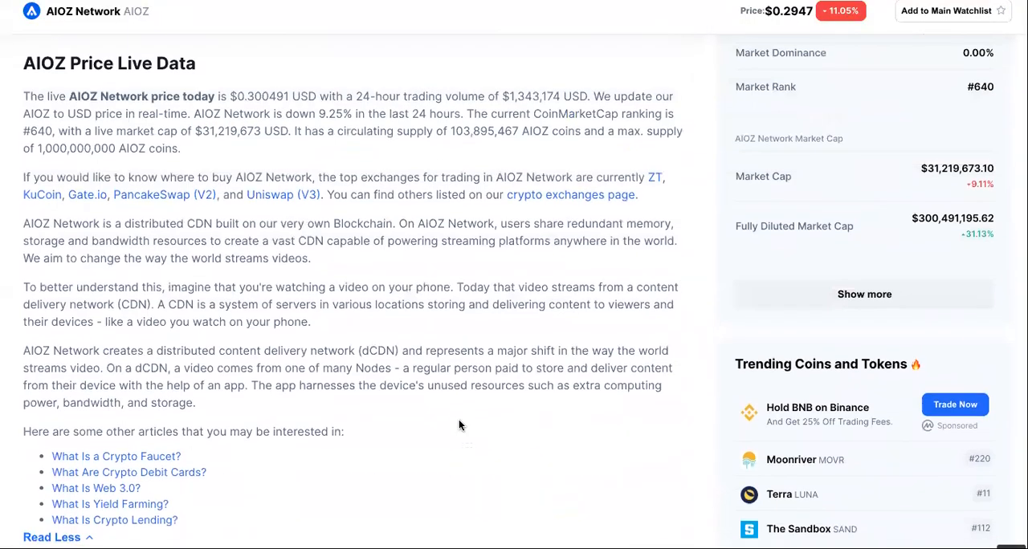
# - Finish reading the AIOZ Price Live Data text down past the article links
pyautogui.scroll(3)
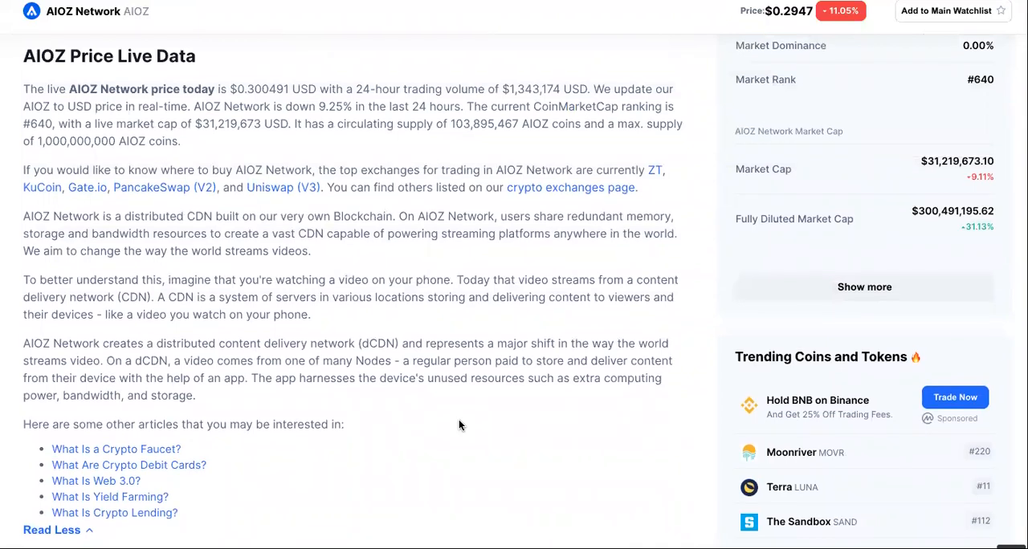
pyautogui.moveTo(393, 297)
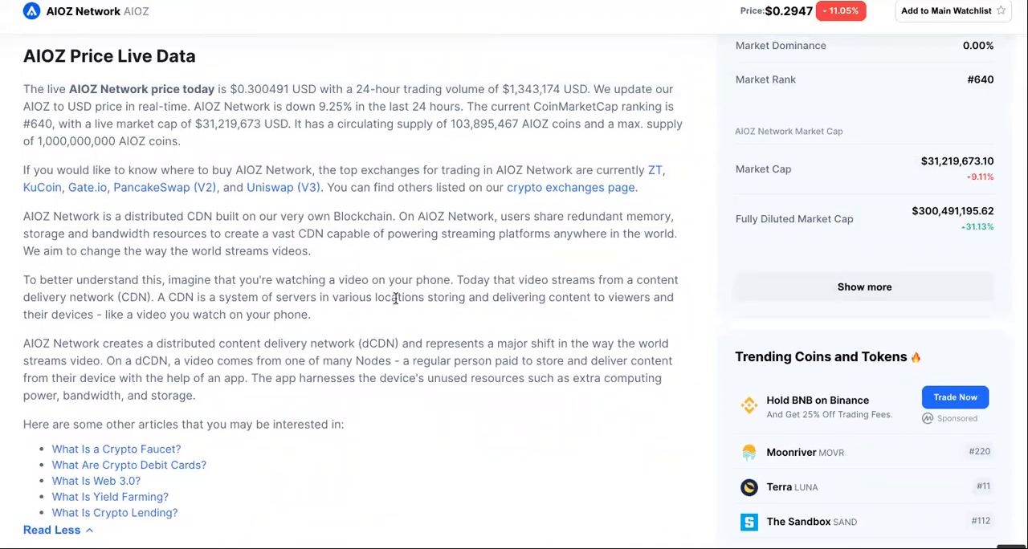
pyautogui.moveTo(158, 281)
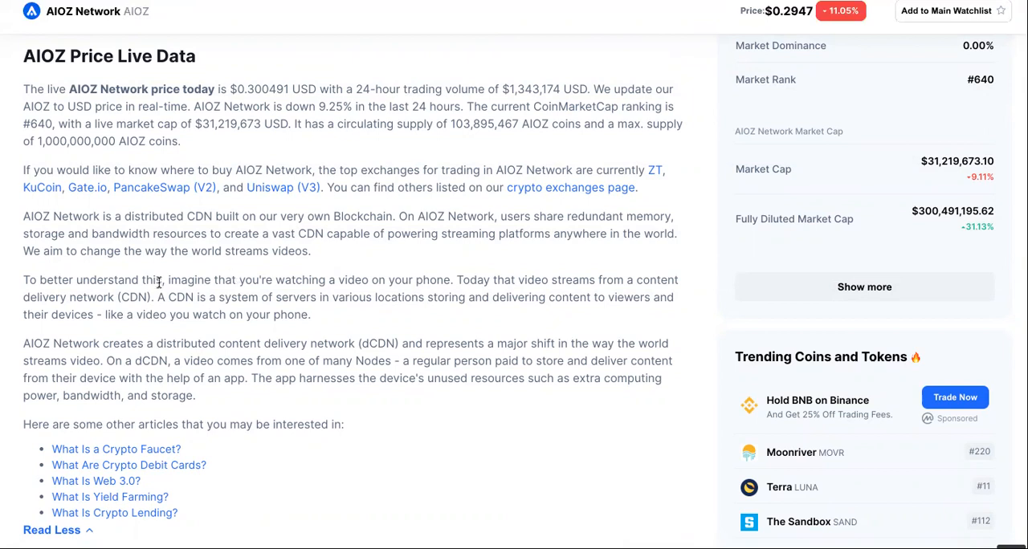
pyautogui.moveTo(180, 292)
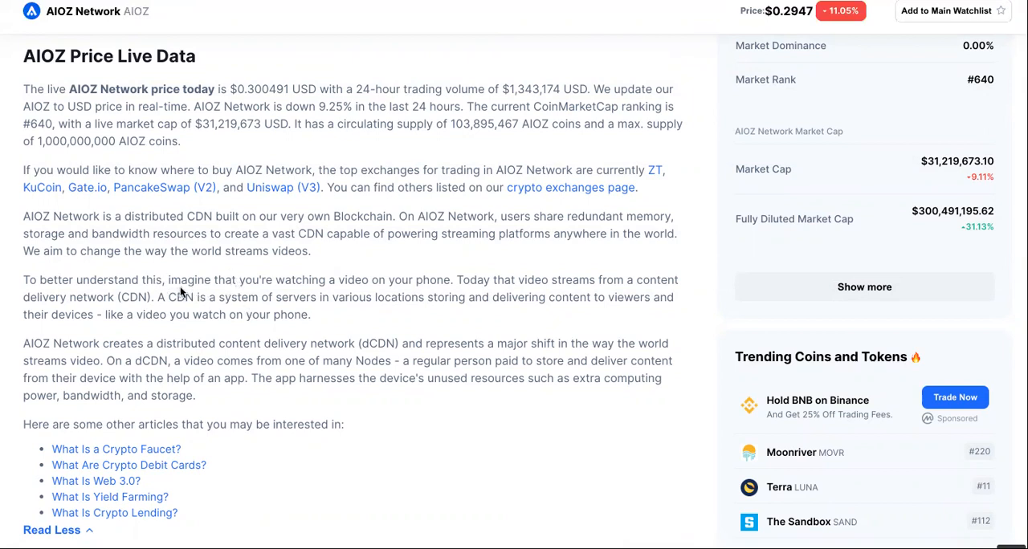
pyautogui.moveTo(392, 297)
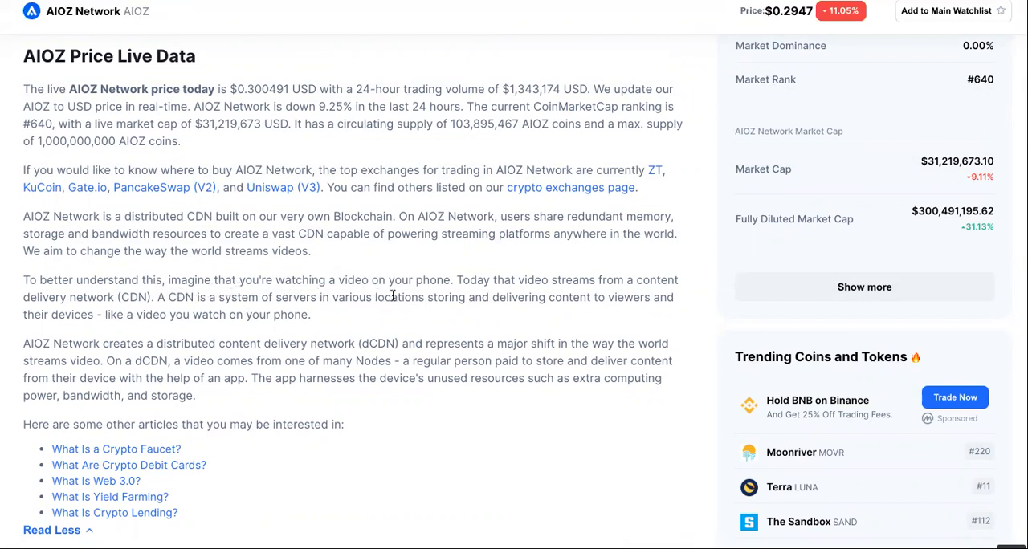
pyautogui.moveTo(586, 298)
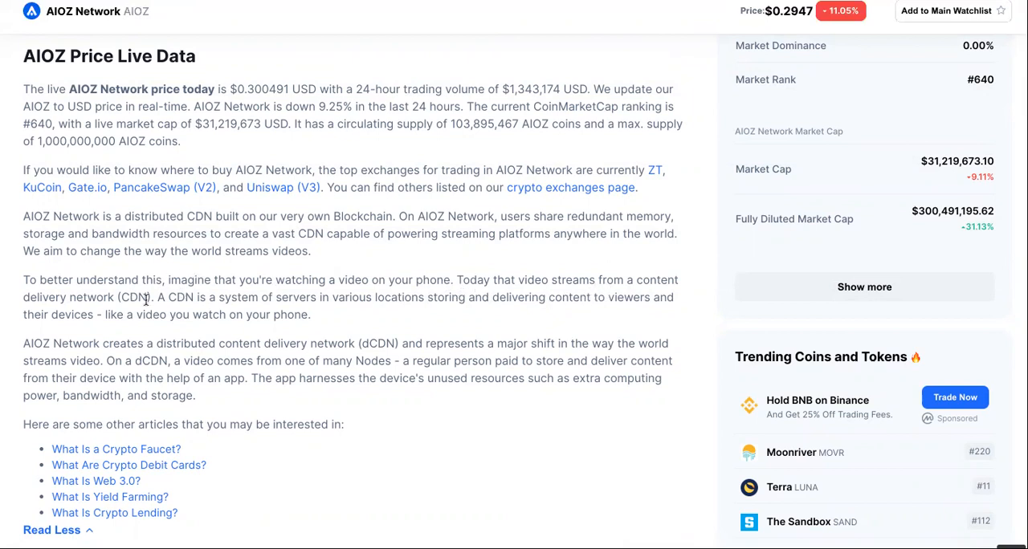
pyautogui.moveTo(296, 305)
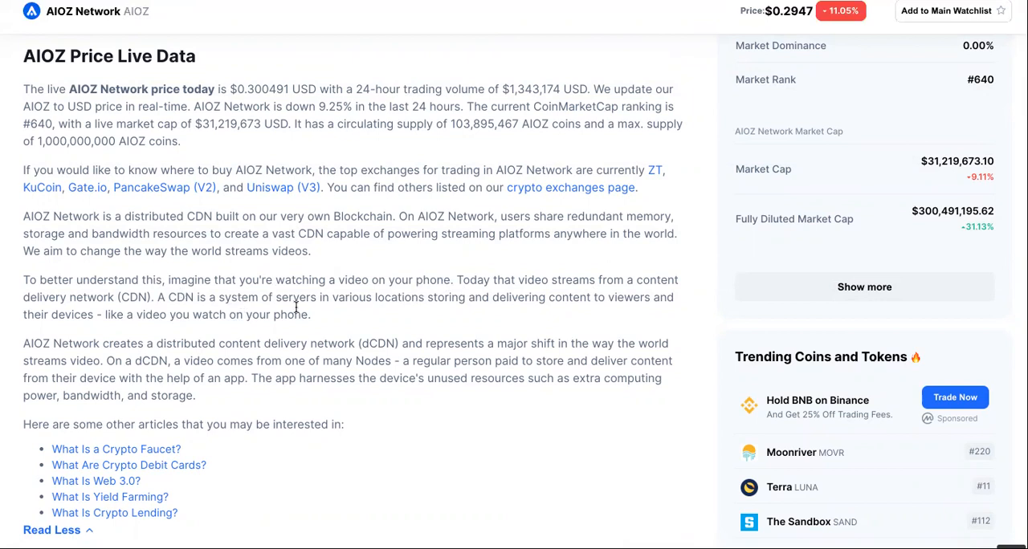
pyautogui.moveTo(494, 331)
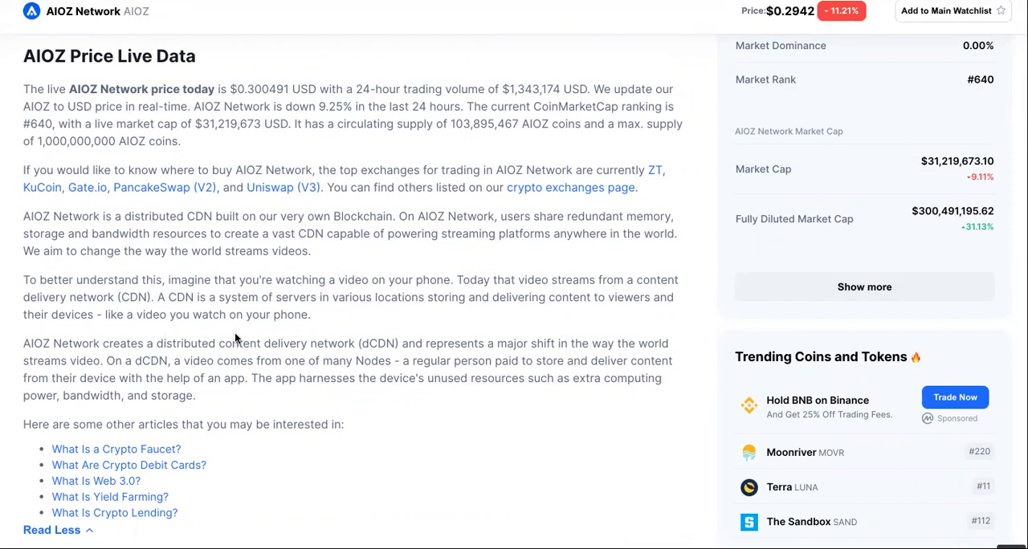
pyautogui.moveTo(91, 350)
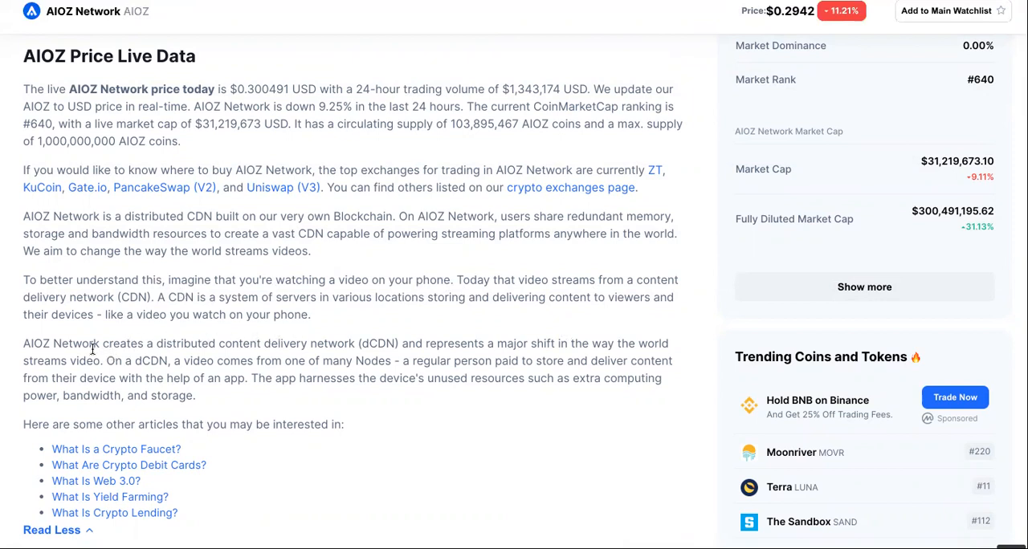
pyautogui.moveTo(296, 352)
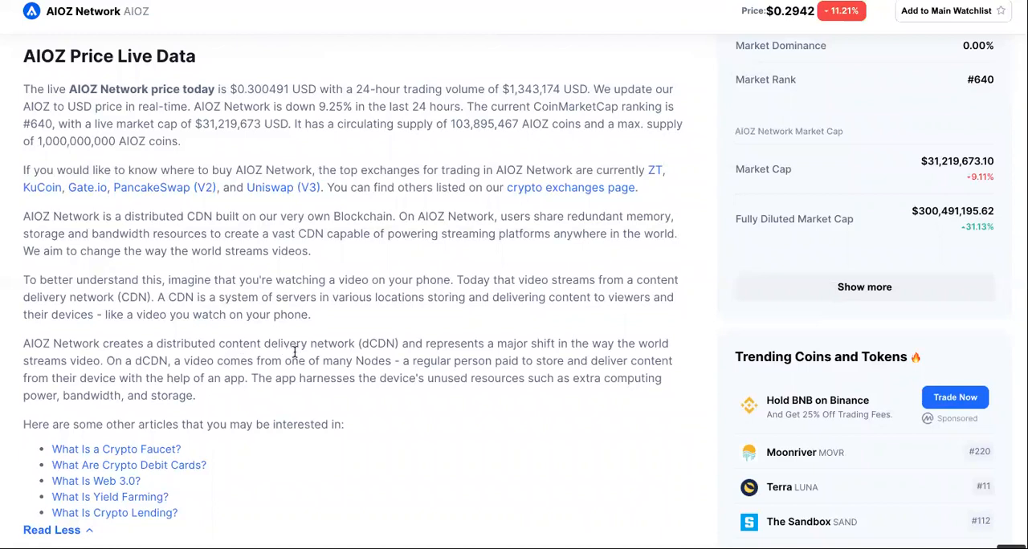
pyautogui.moveTo(474, 352)
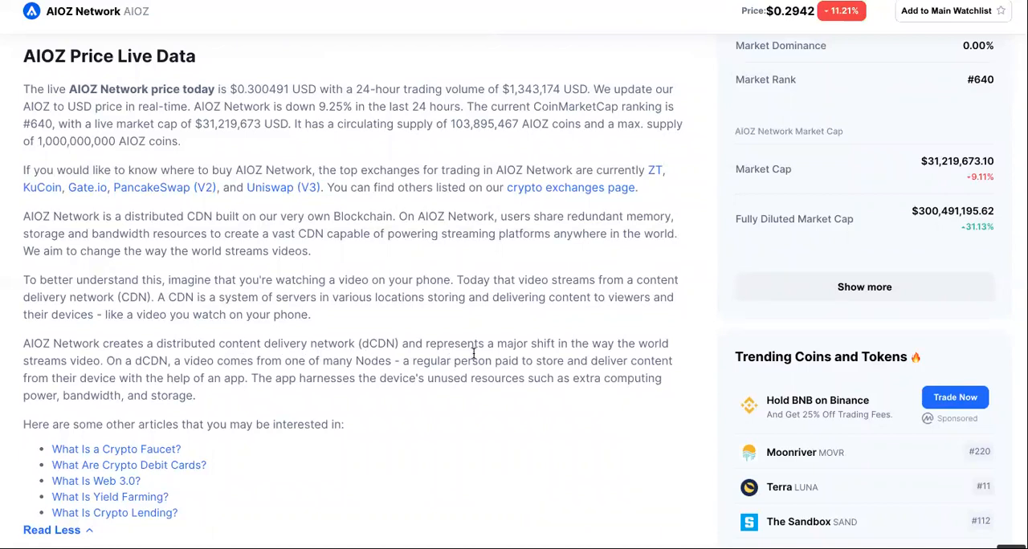
pyautogui.moveTo(206, 363)
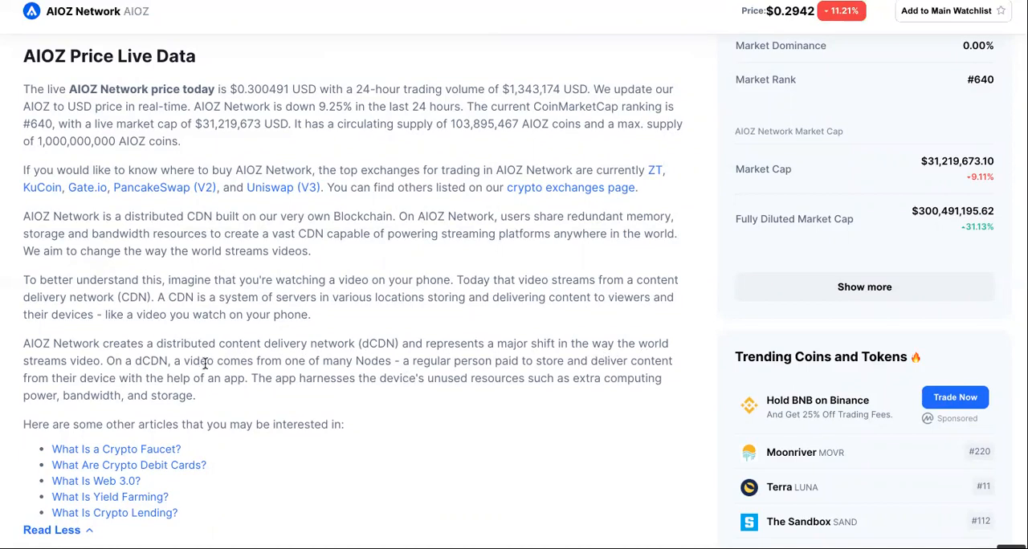
pyautogui.moveTo(217, 371)
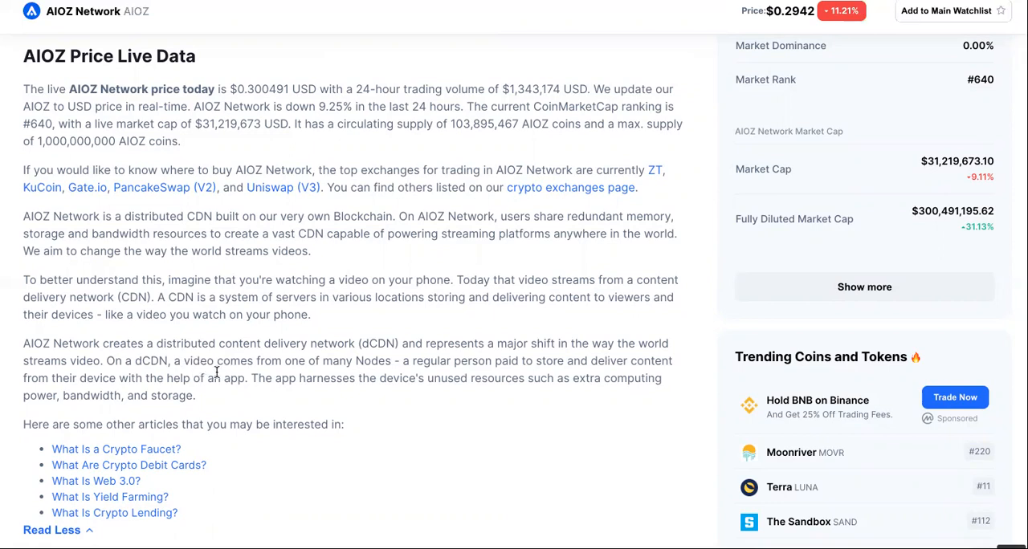
pyautogui.moveTo(190, 371)
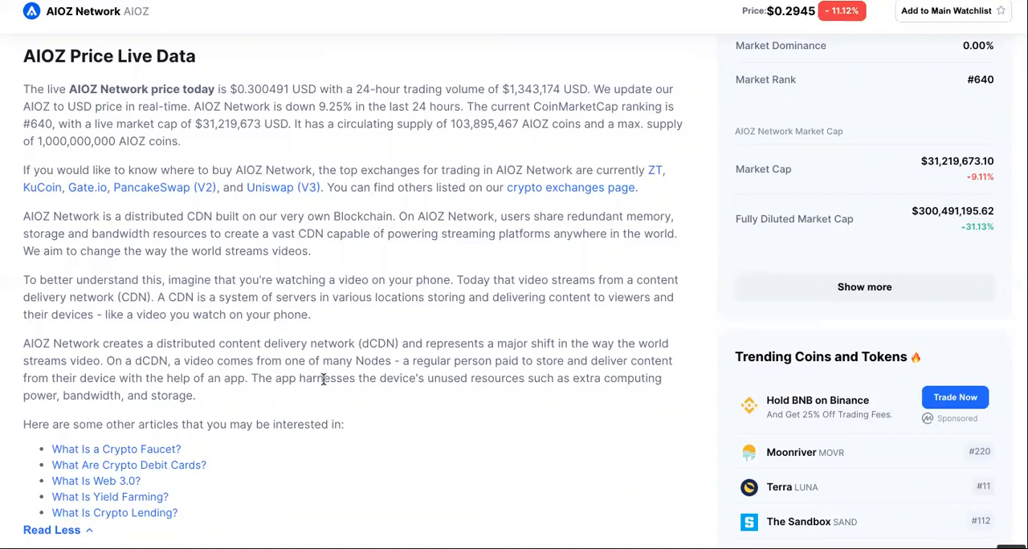
pyautogui.moveTo(559, 372)
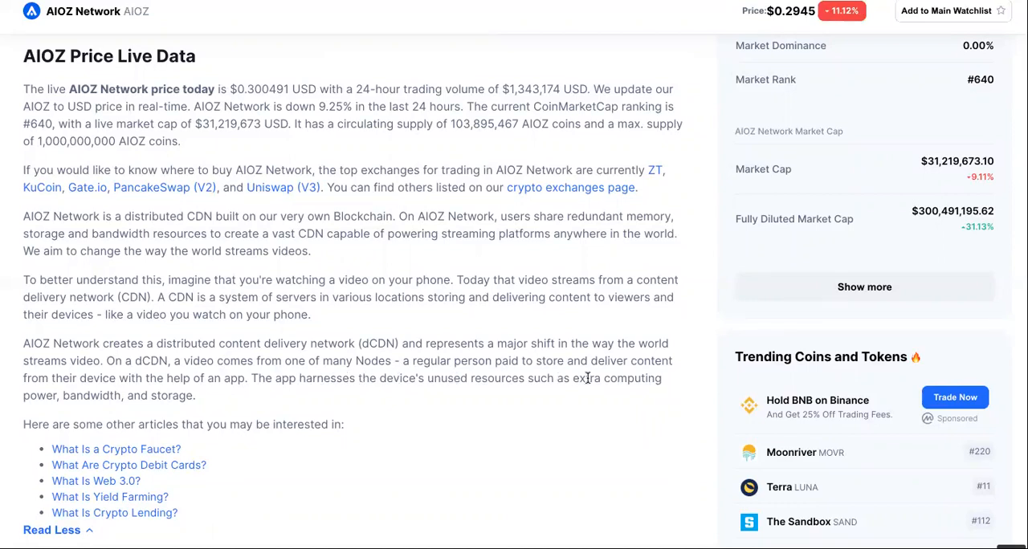
pyautogui.moveTo(297, 363)
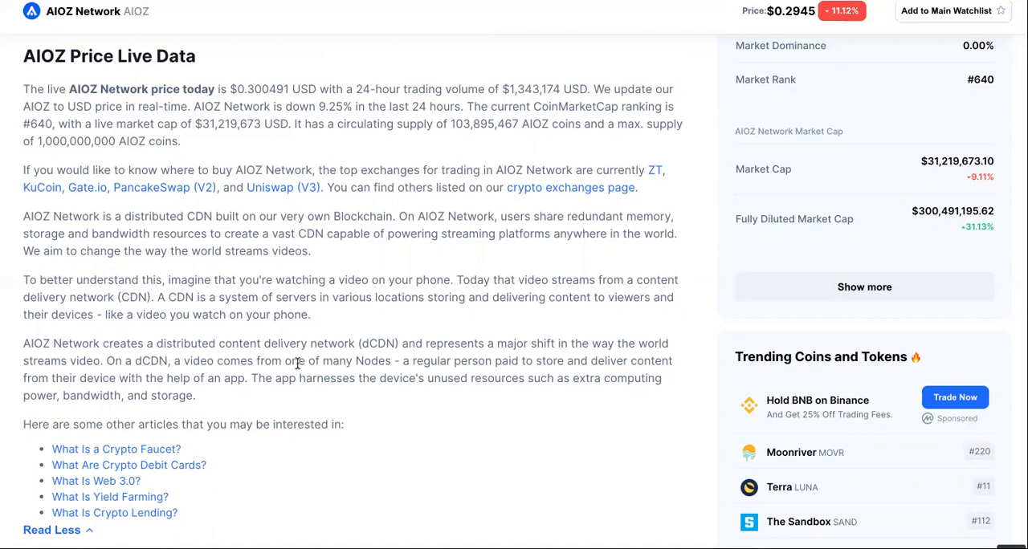
pyautogui.scroll(-3)
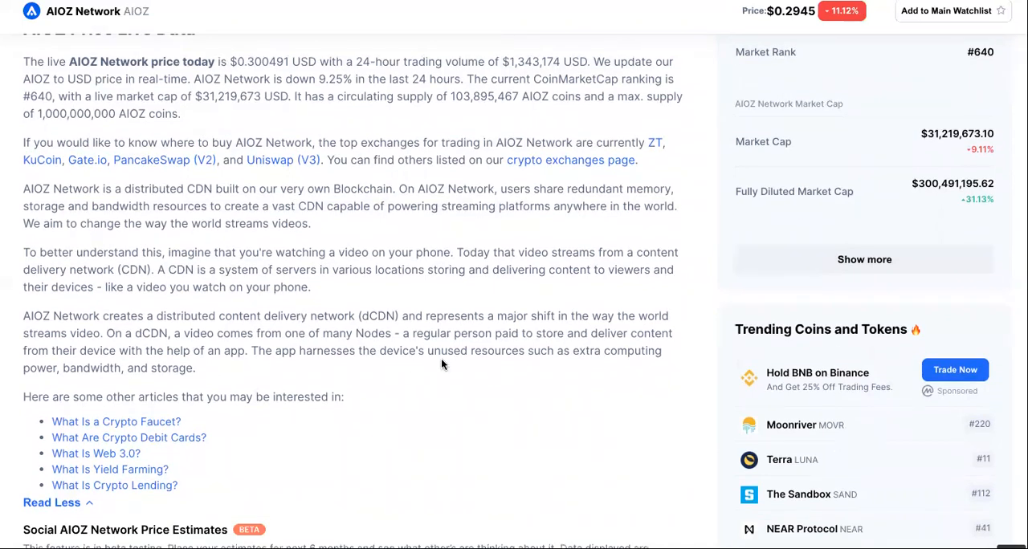
pyautogui.moveTo(551, 376)
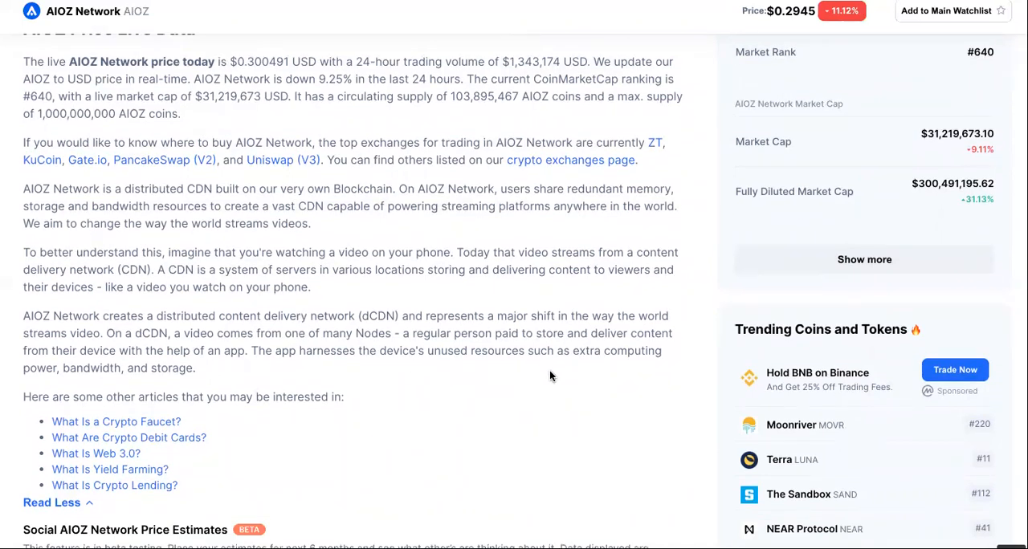
pyautogui.scroll(-3)
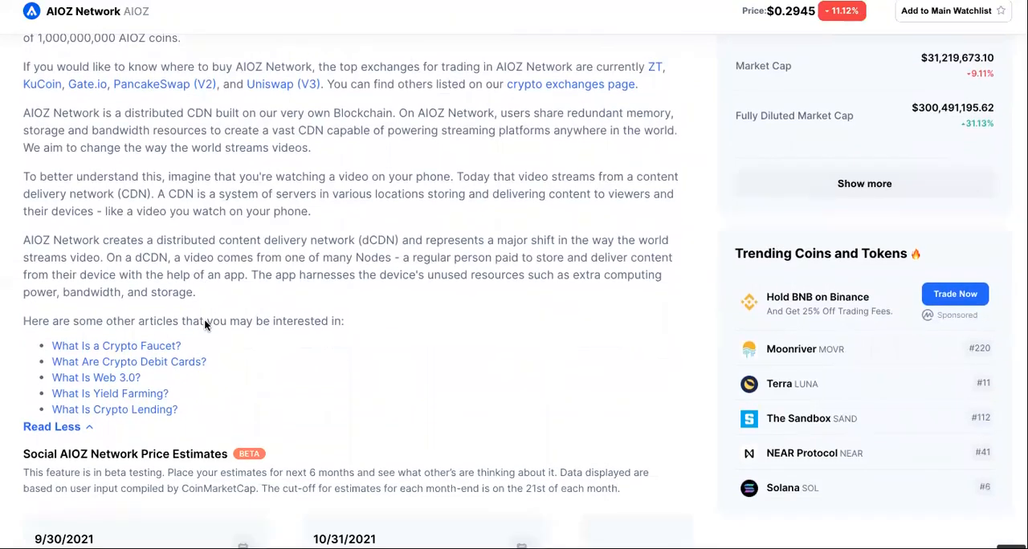
pyautogui.scroll(3)
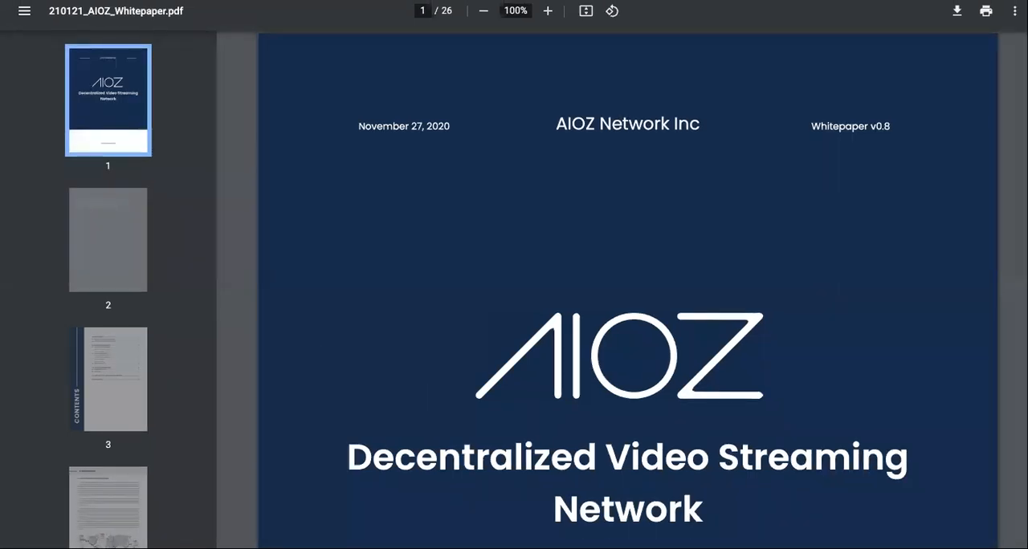
# - Browse the whitepaper thumbnails, jumping to page 4 Background and page 16 Proof of Storage
pyautogui.scroll(-3)
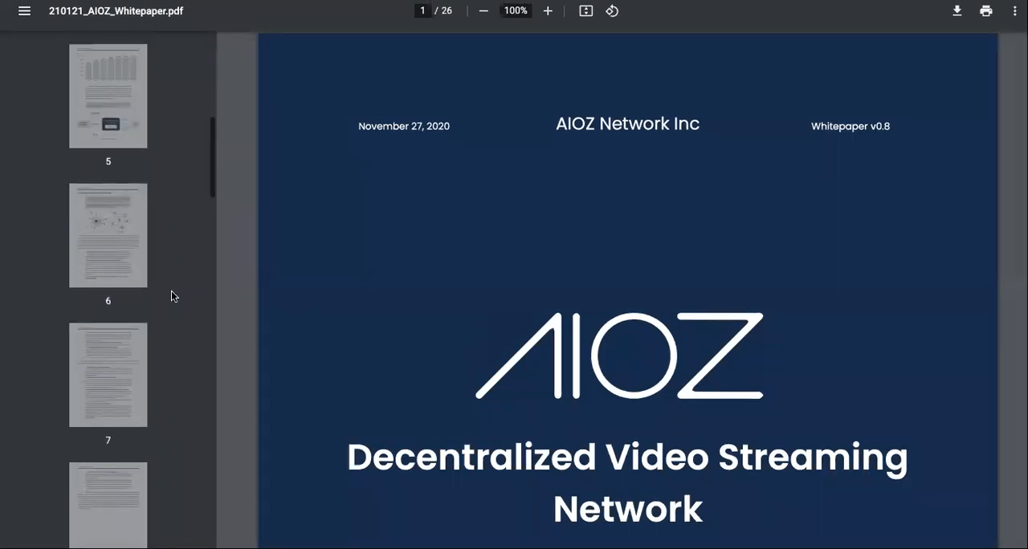
pyautogui.scroll(3)
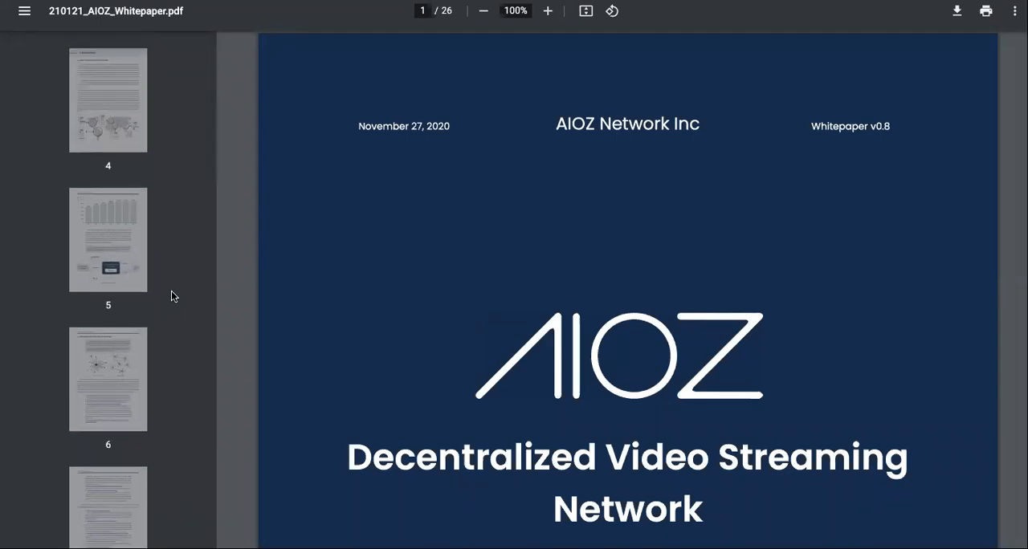
pyautogui.click(107, 100)
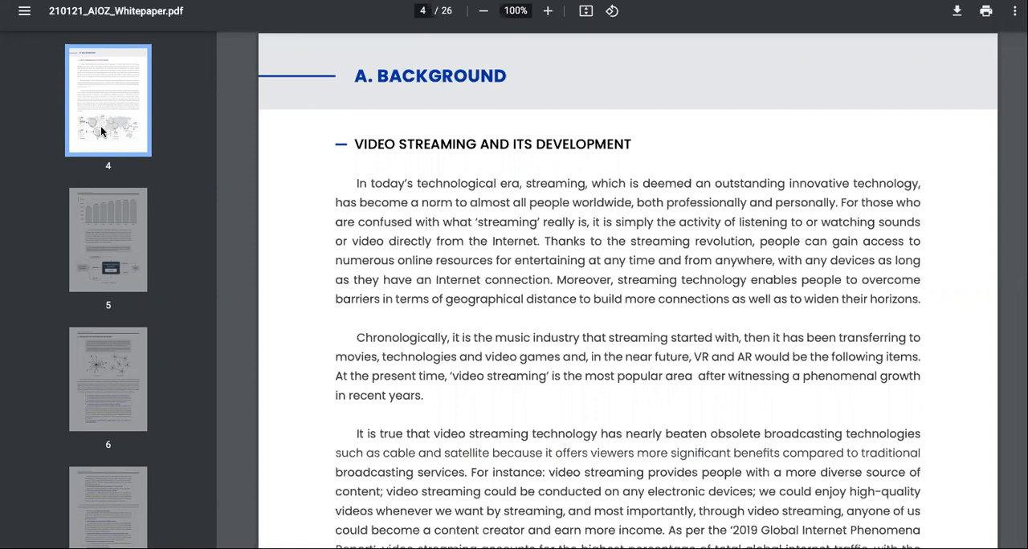
pyautogui.scroll(-3)
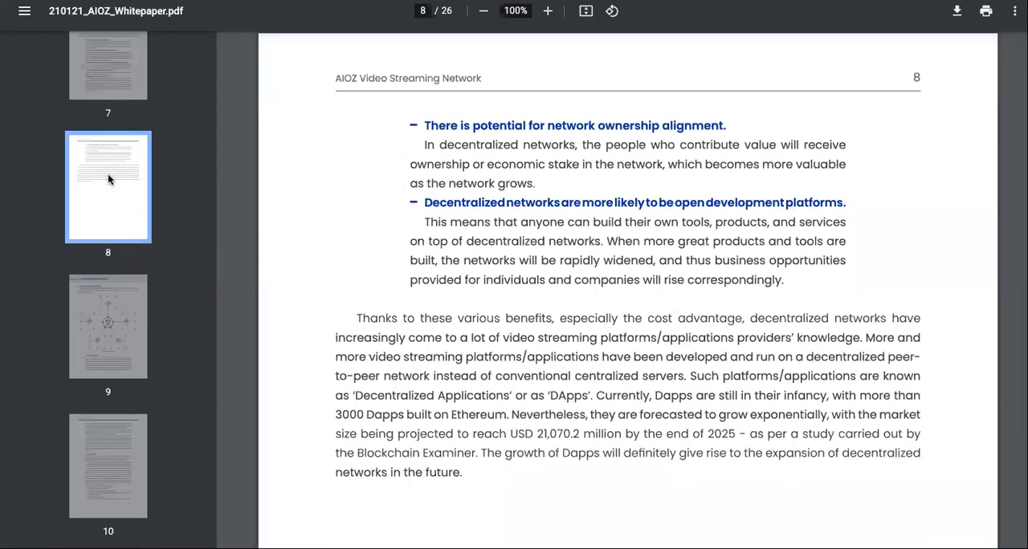
pyautogui.click(108, 326)
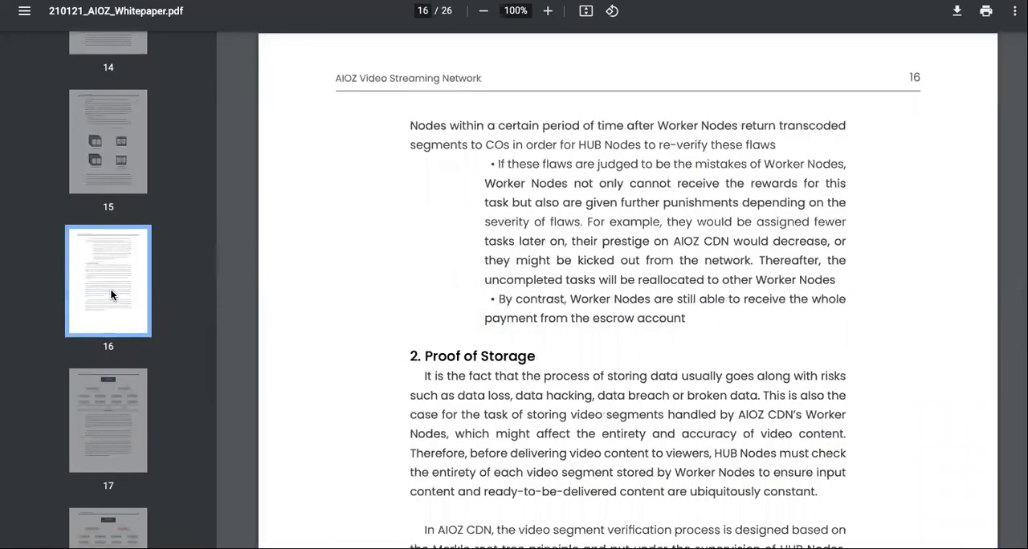
# - Move through nearby thumbnails and settle on page 18 with the merkle hash tree diagram
pyautogui.scroll(3)
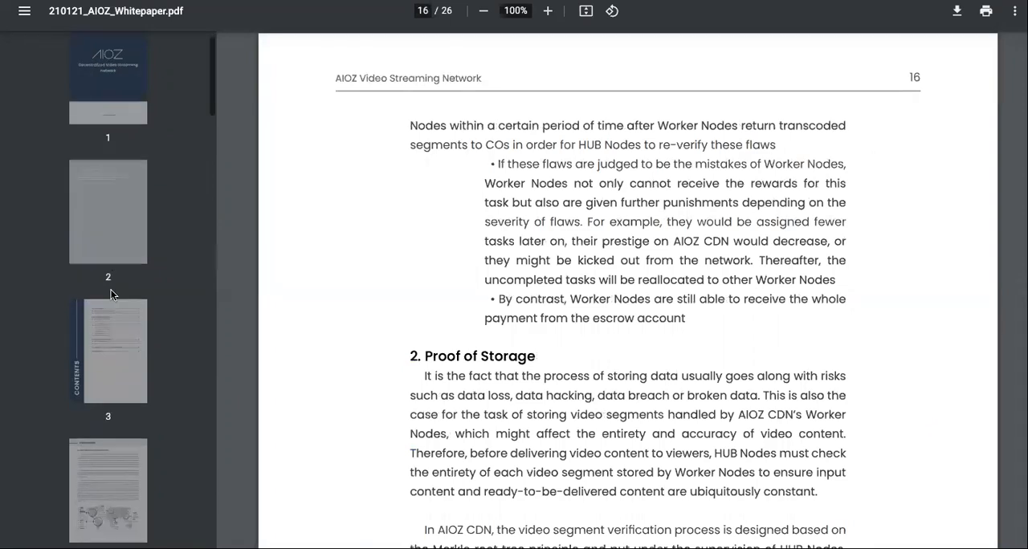
pyautogui.scroll(-3)
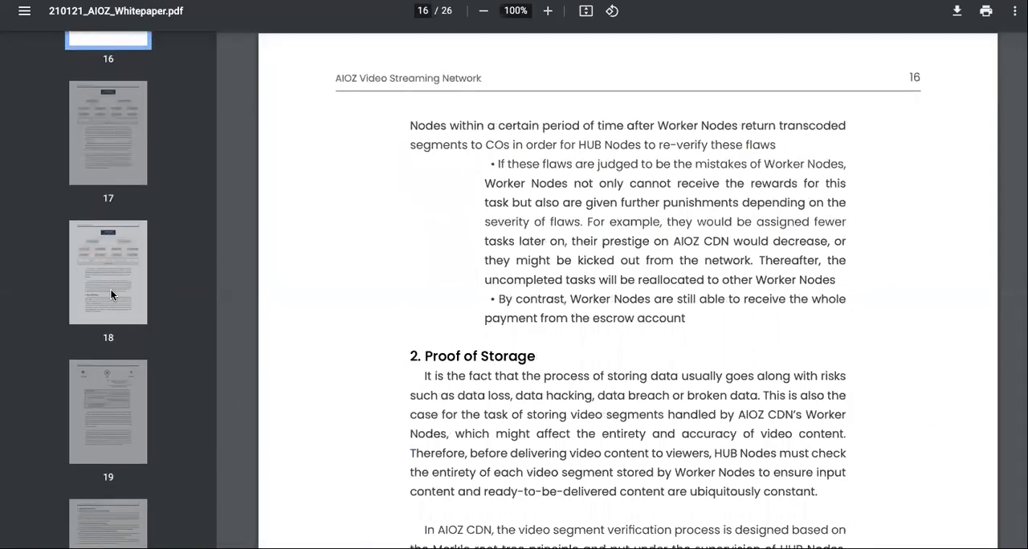
pyautogui.click(108, 272)
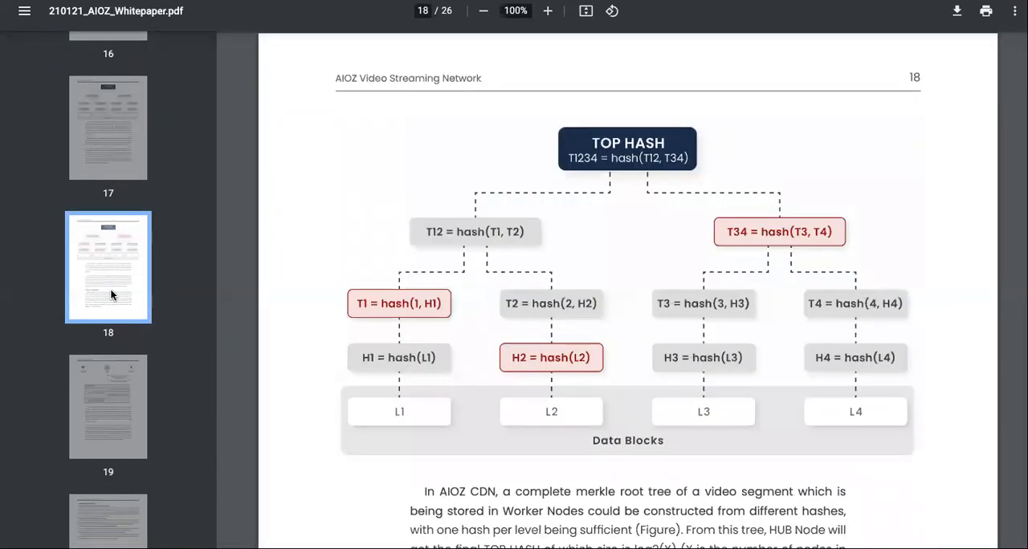
pyautogui.scroll(3)
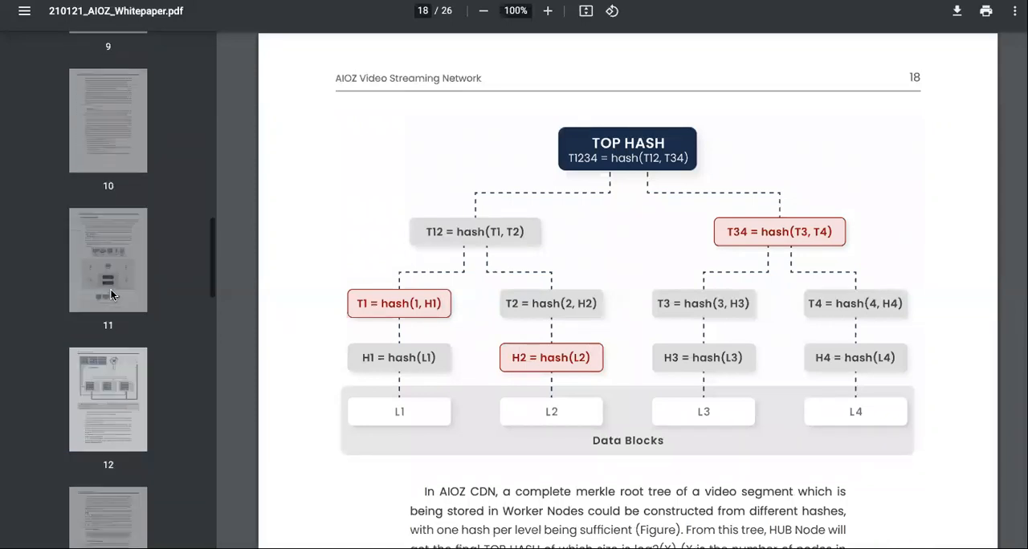
pyautogui.scroll(3)
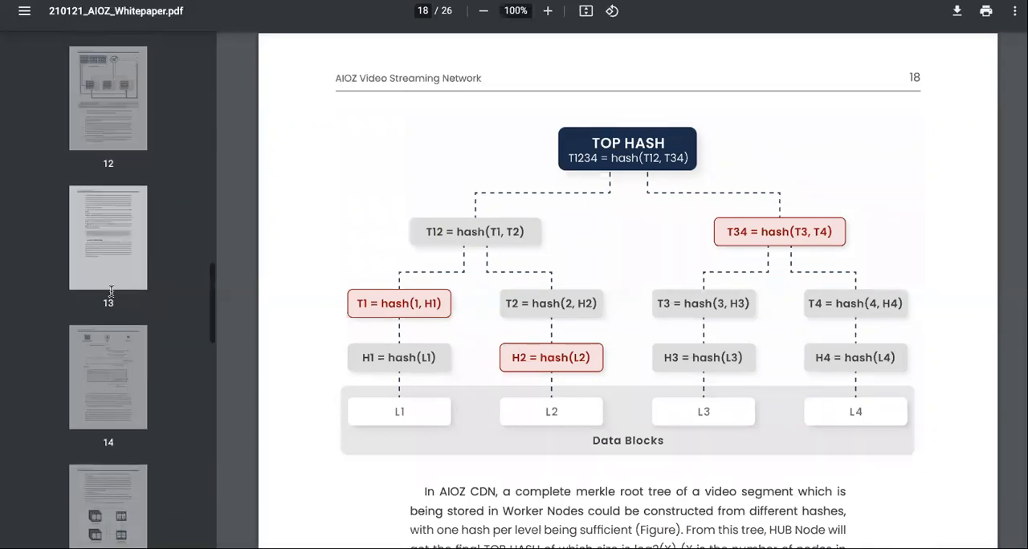
pyautogui.scroll(3)
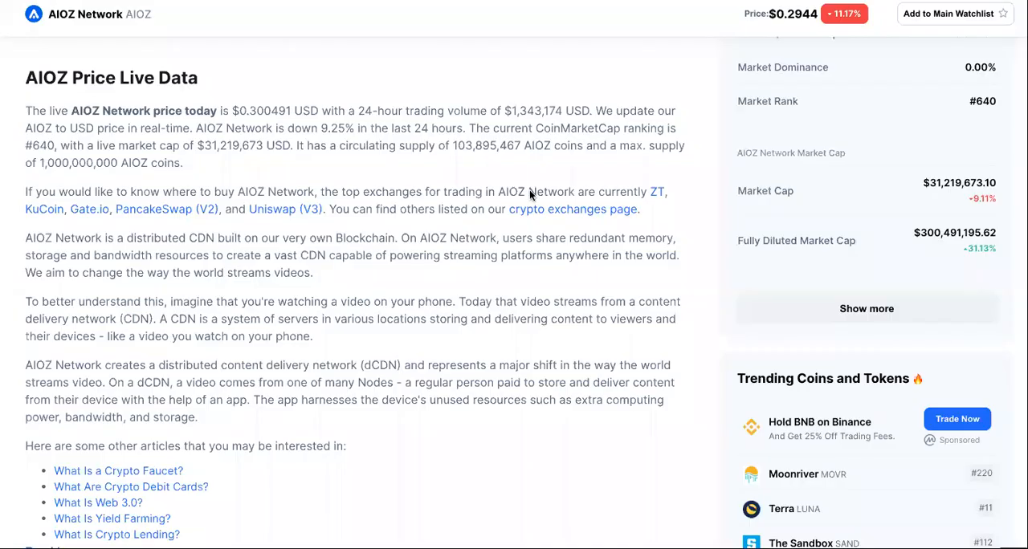
pyautogui.scroll(3)
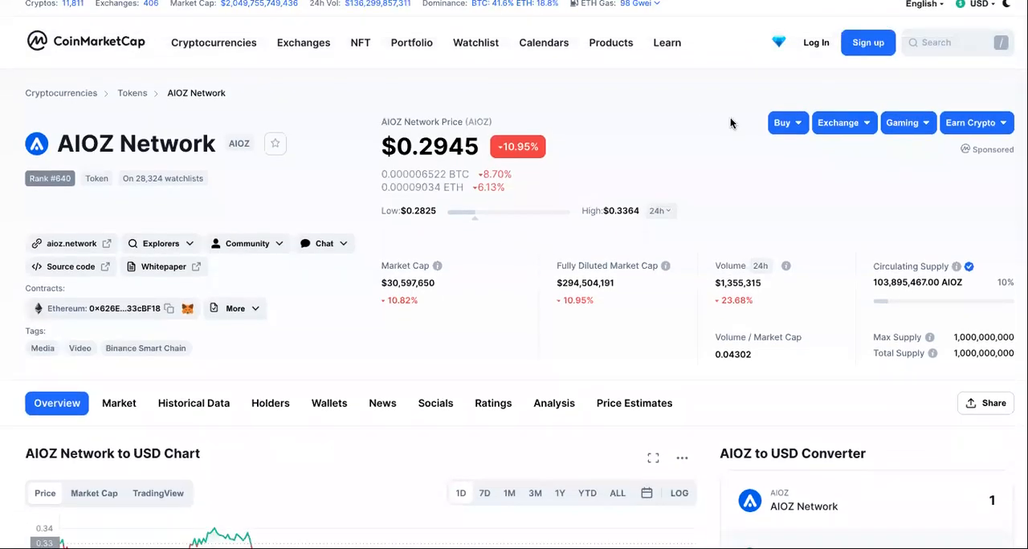
pyautogui.click(164, 267)
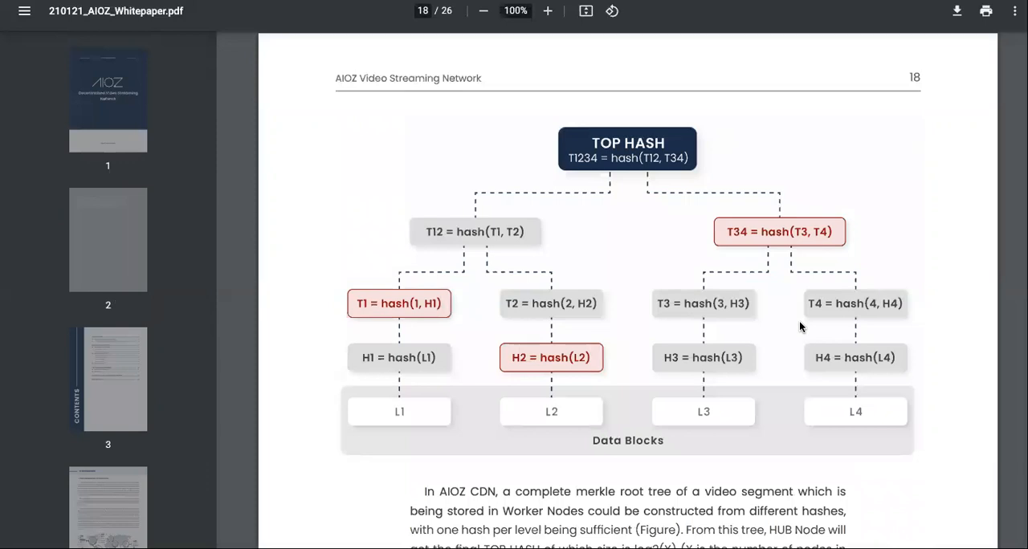
pyautogui.moveTo(829, 212)
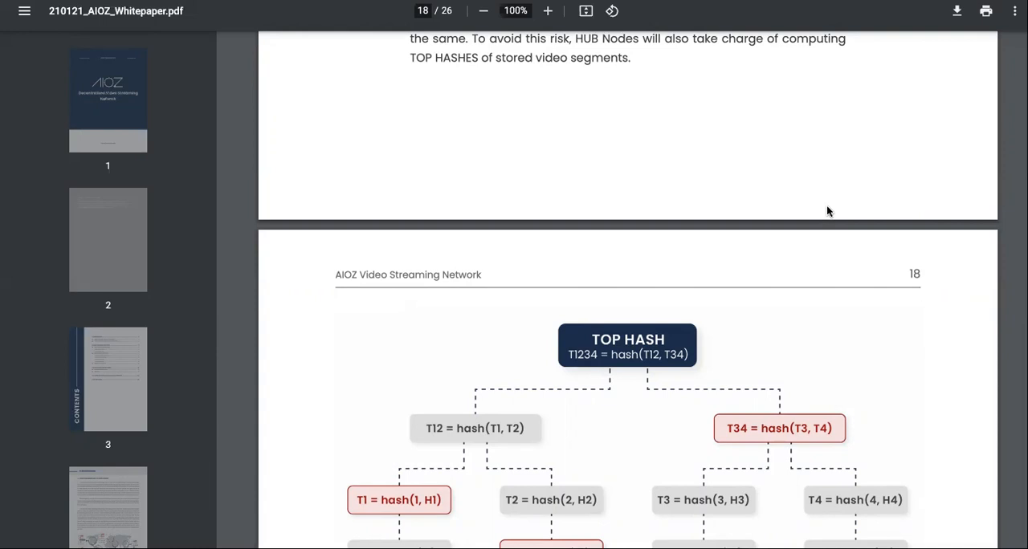
pyautogui.moveTo(884, 58)
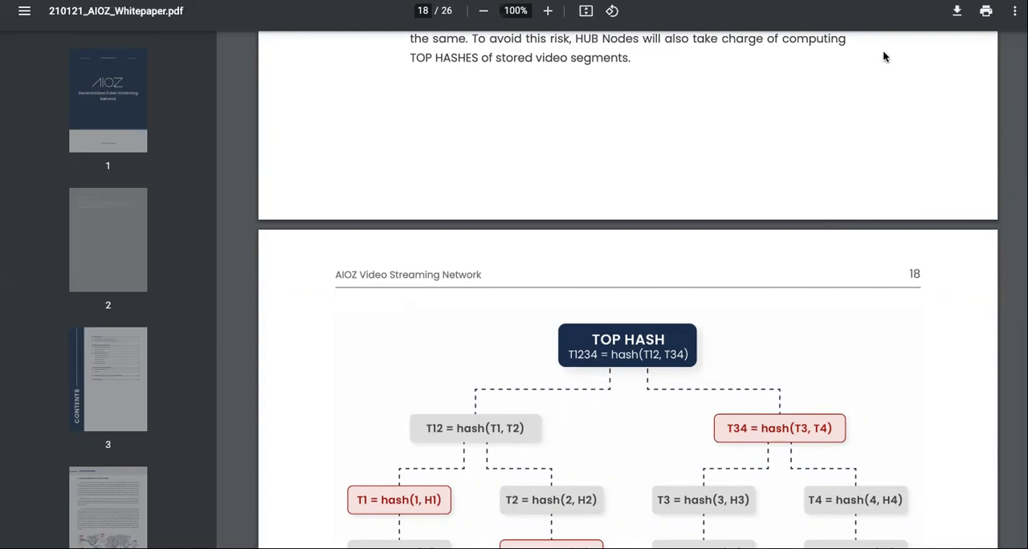
pyautogui.scroll(3)
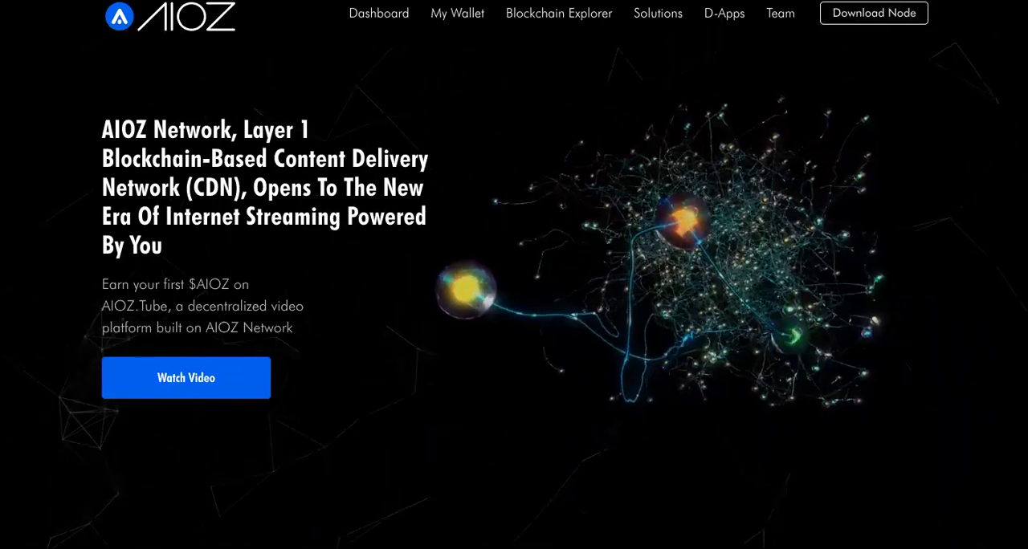
# - Scroll the AIOZ homepage past benefits, roadmap, team and partnerships to the Frequently Asked Questions section
pyautogui.scroll(-3)
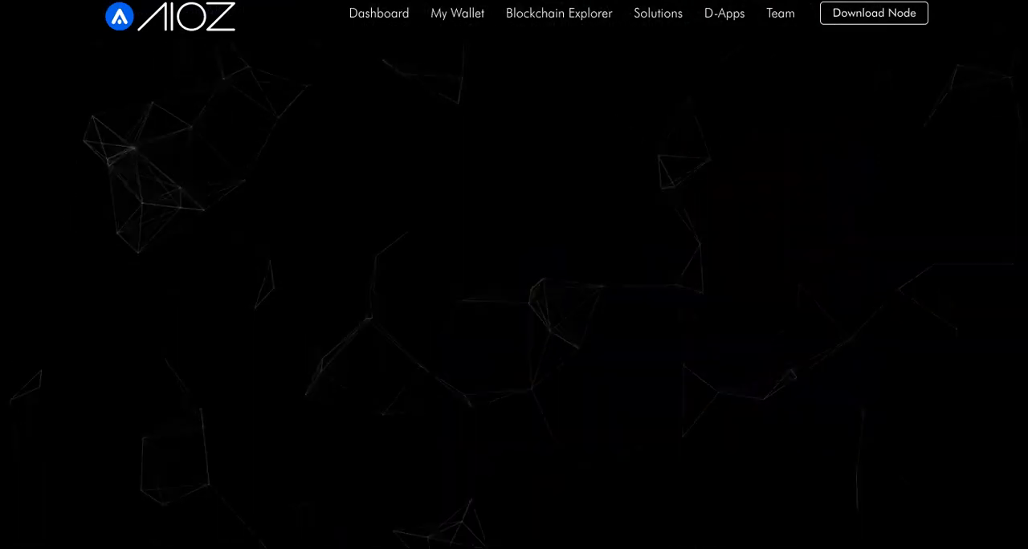
pyautogui.scroll(-3)
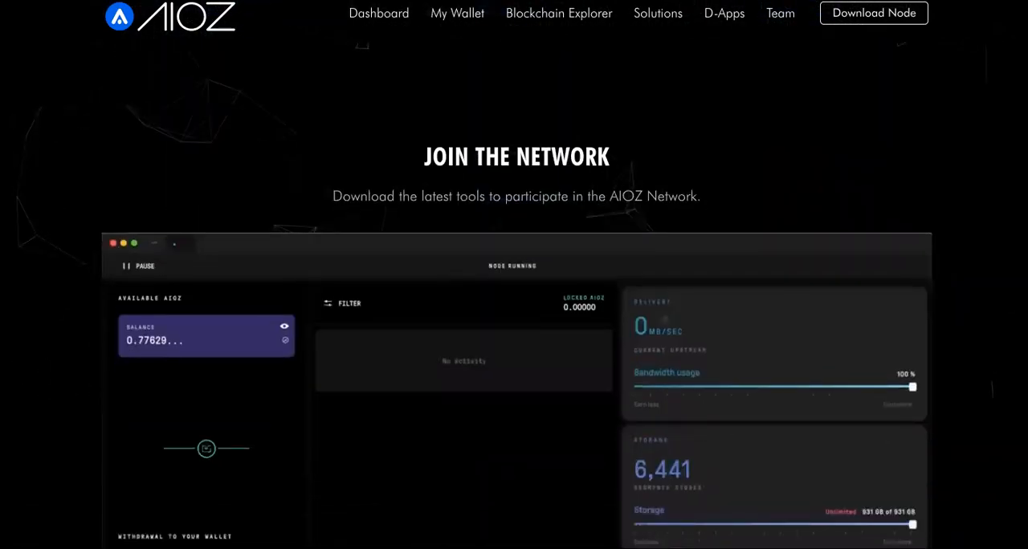
pyautogui.scroll(-3)
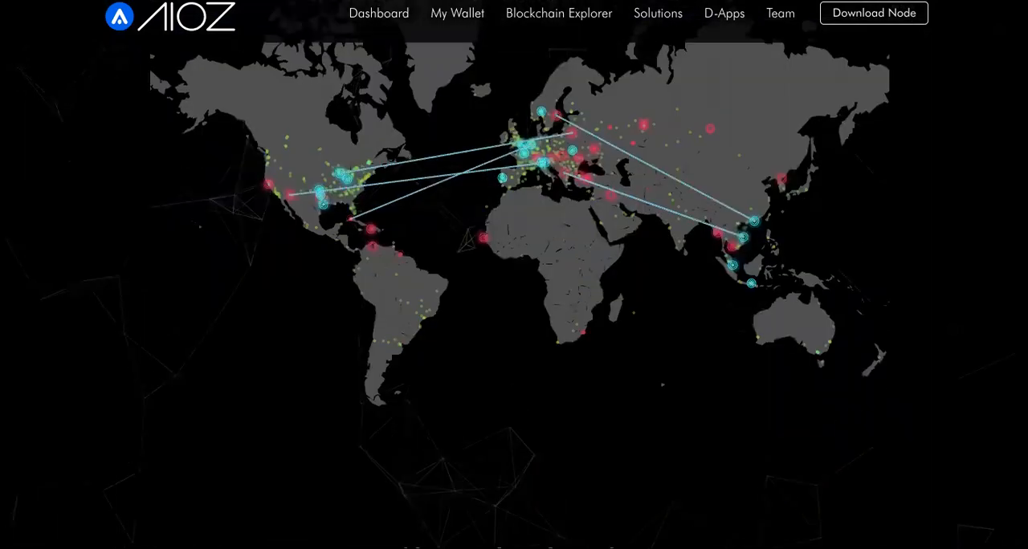
pyautogui.scroll(-3)
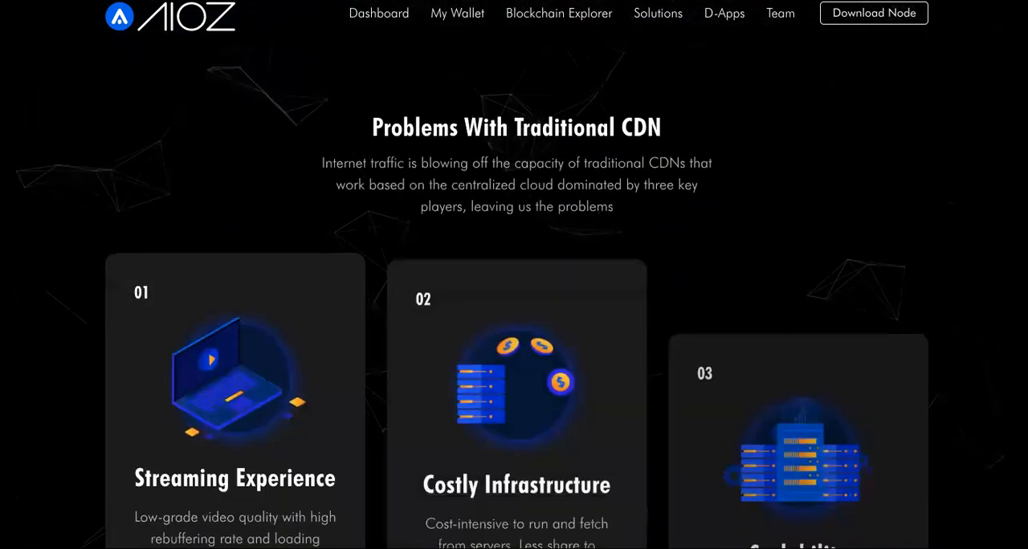
pyautogui.scroll(-3)
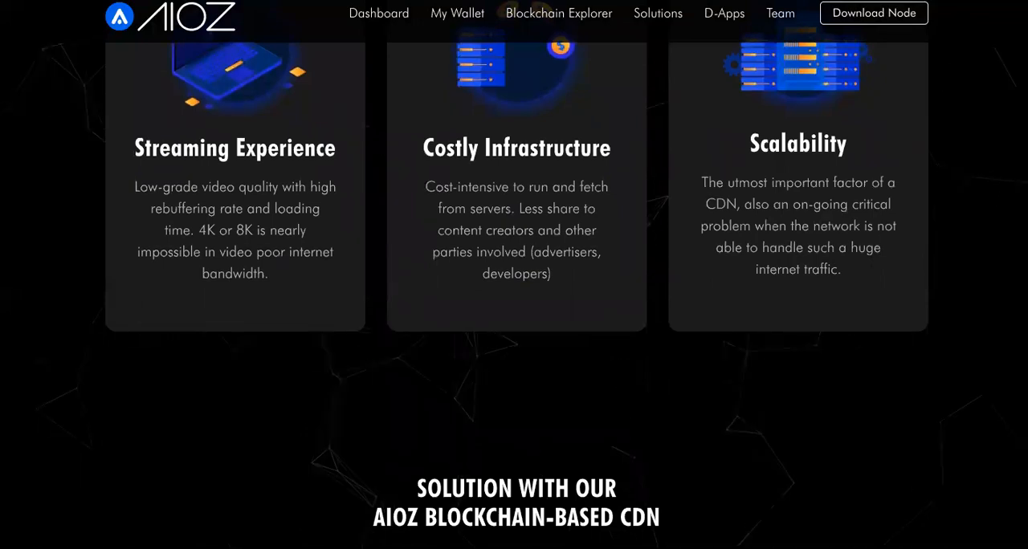
pyautogui.scroll(-3)
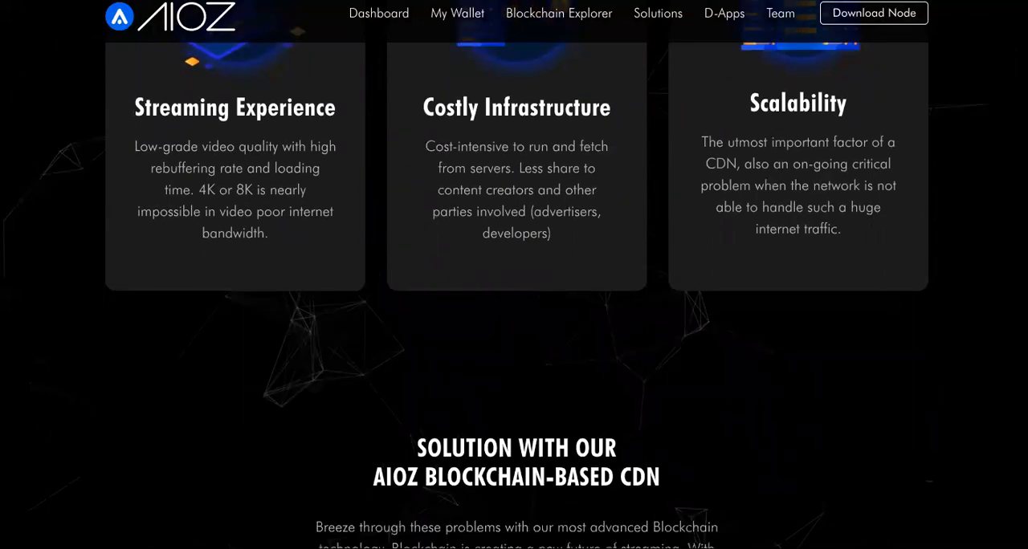
pyautogui.scroll(-3)
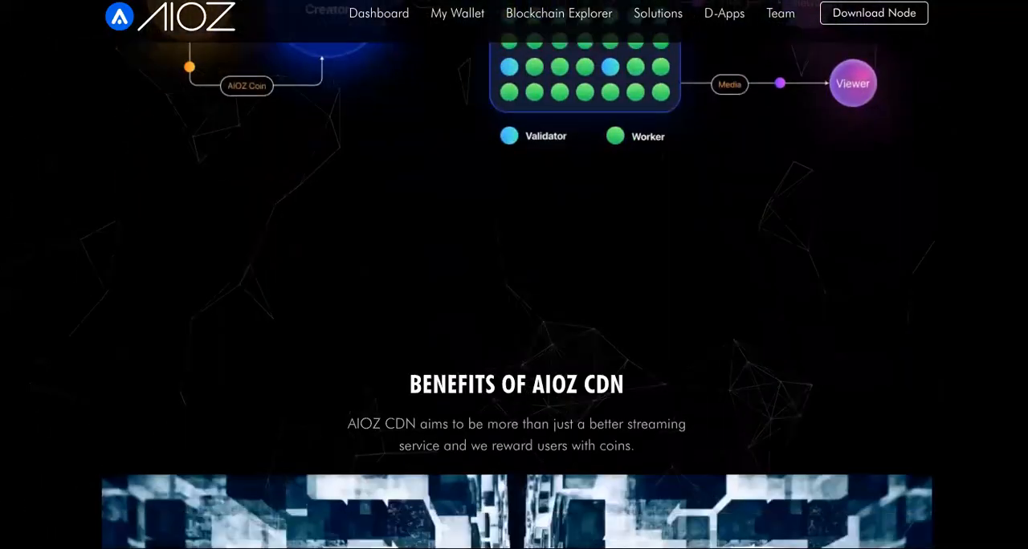
pyautogui.scroll(-3)
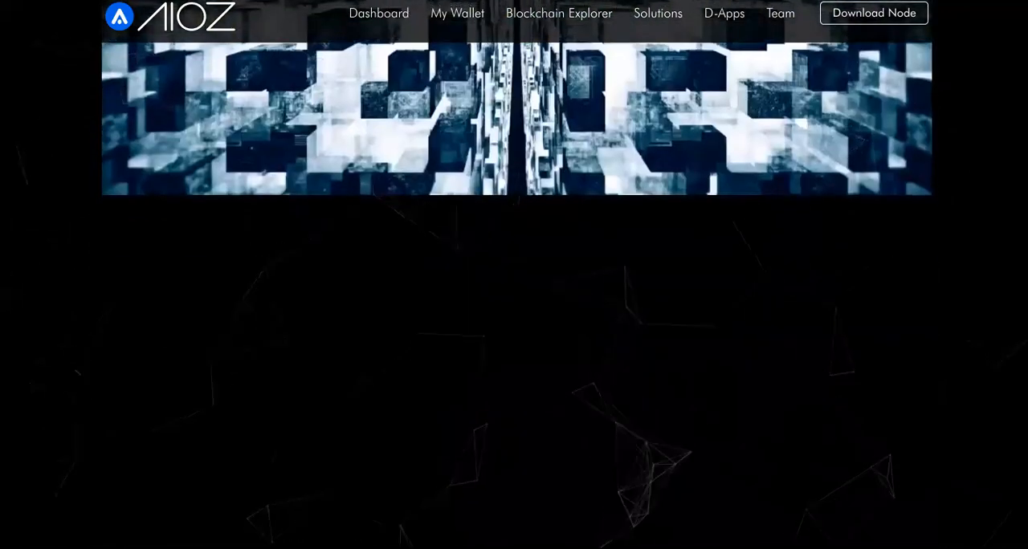
pyautogui.scroll(-3)
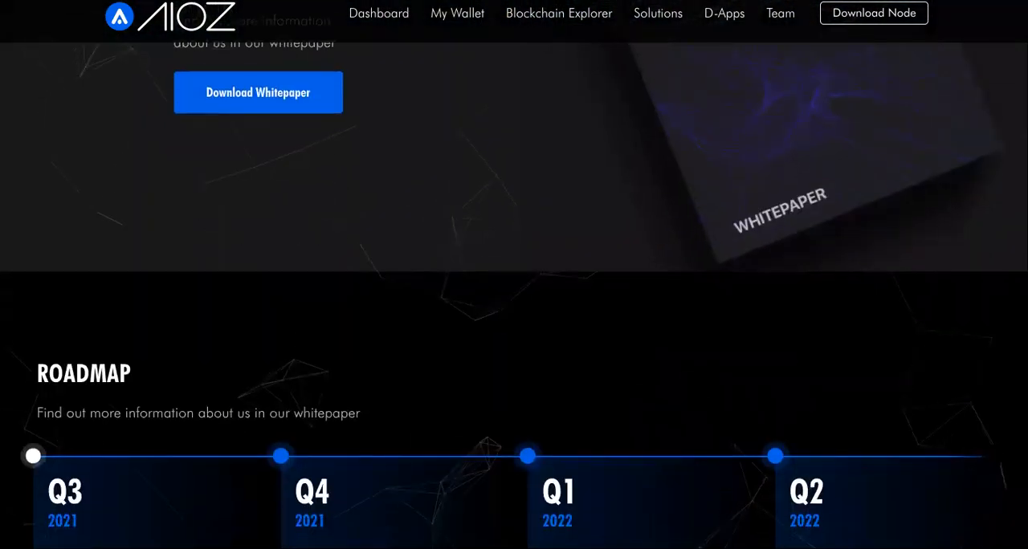
pyautogui.scroll(-3)
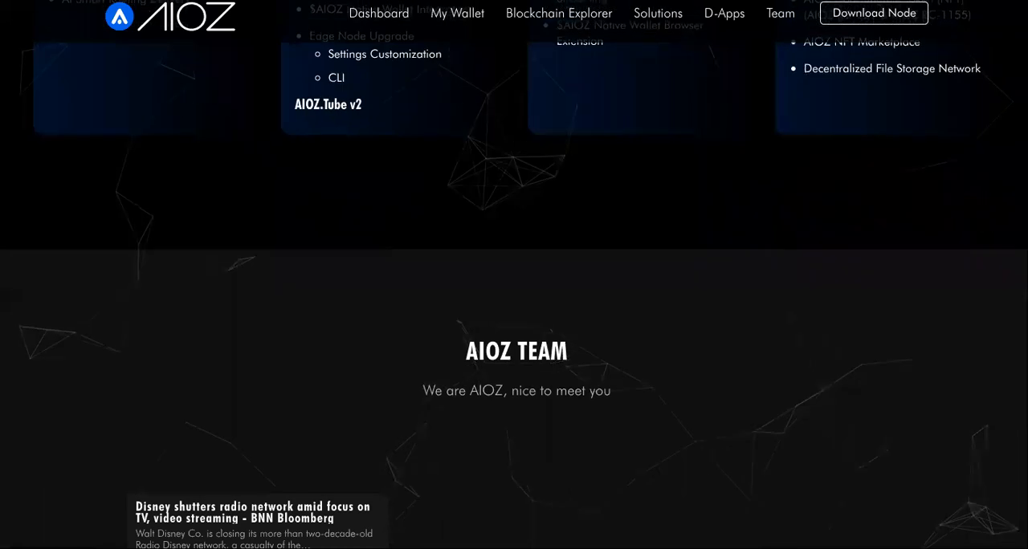
pyautogui.scroll(-3)
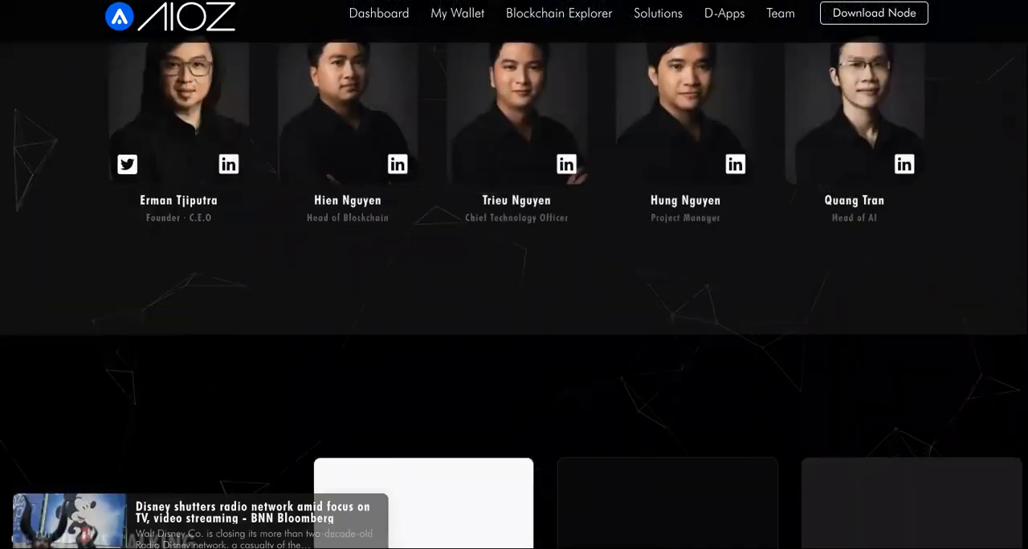
pyautogui.scroll(-3)
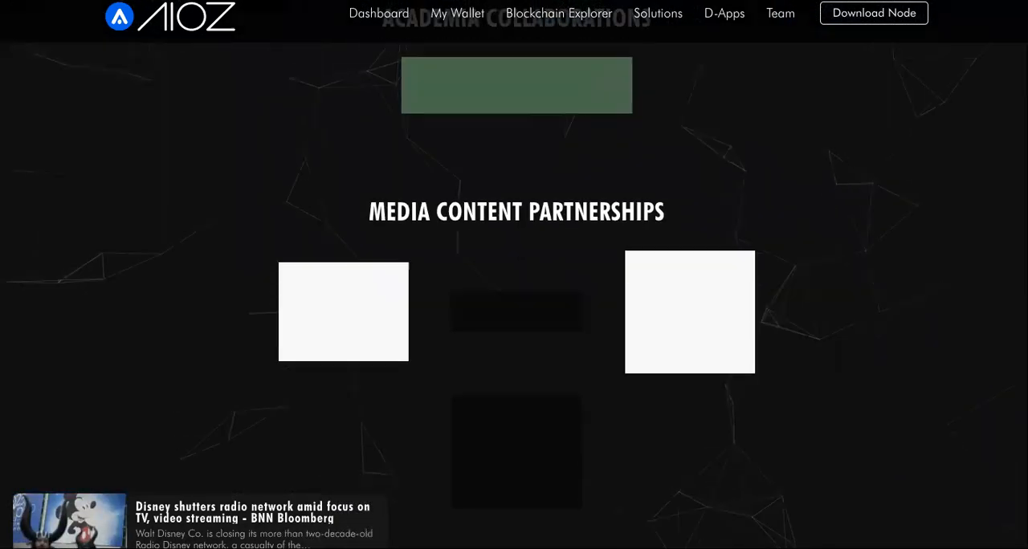
pyautogui.scroll(-3)
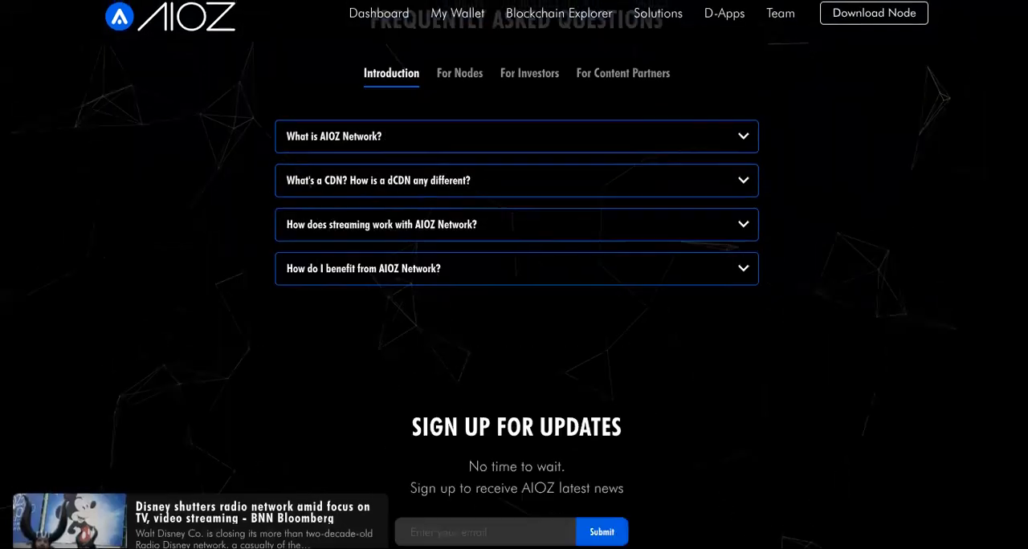
pyautogui.scroll(3)
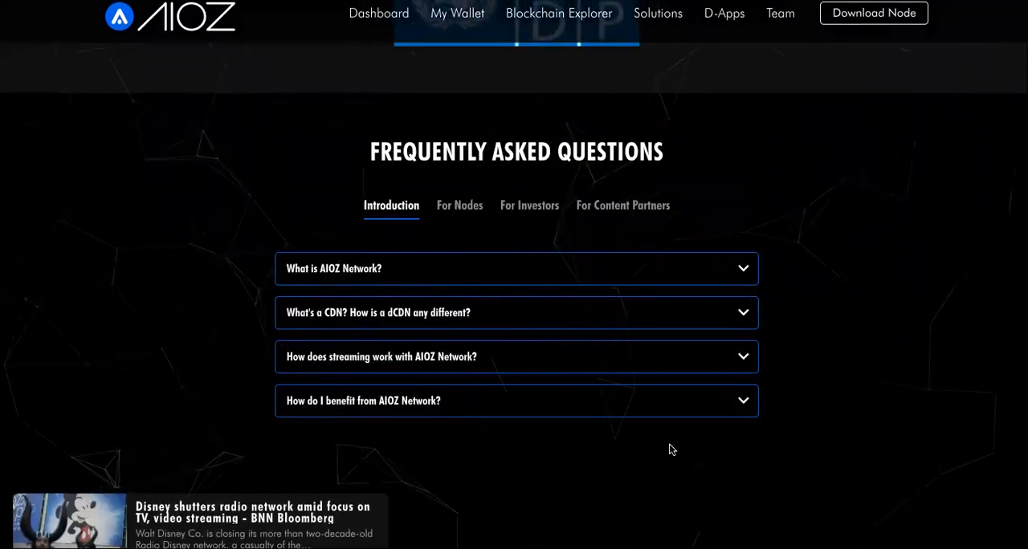
pyautogui.moveTo(519, 444)
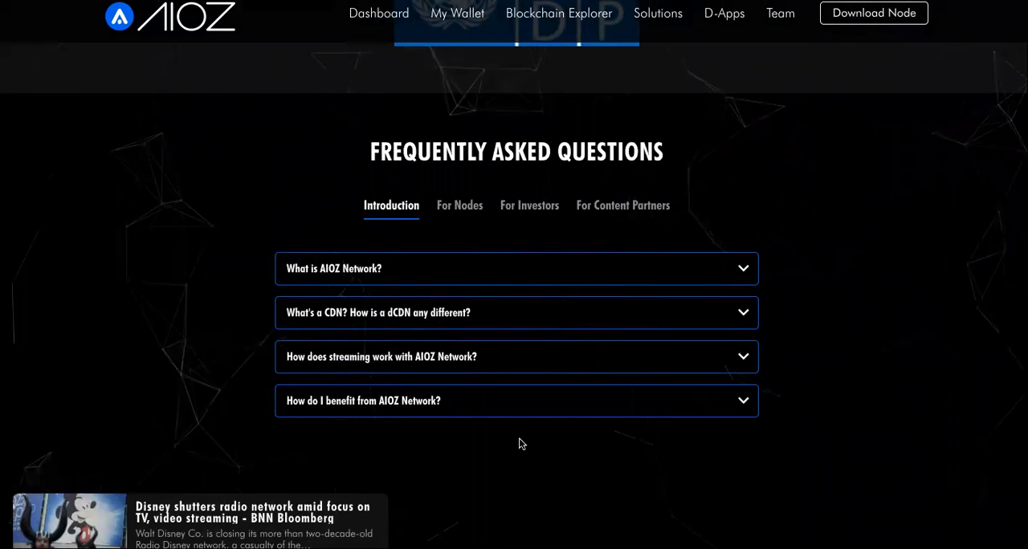